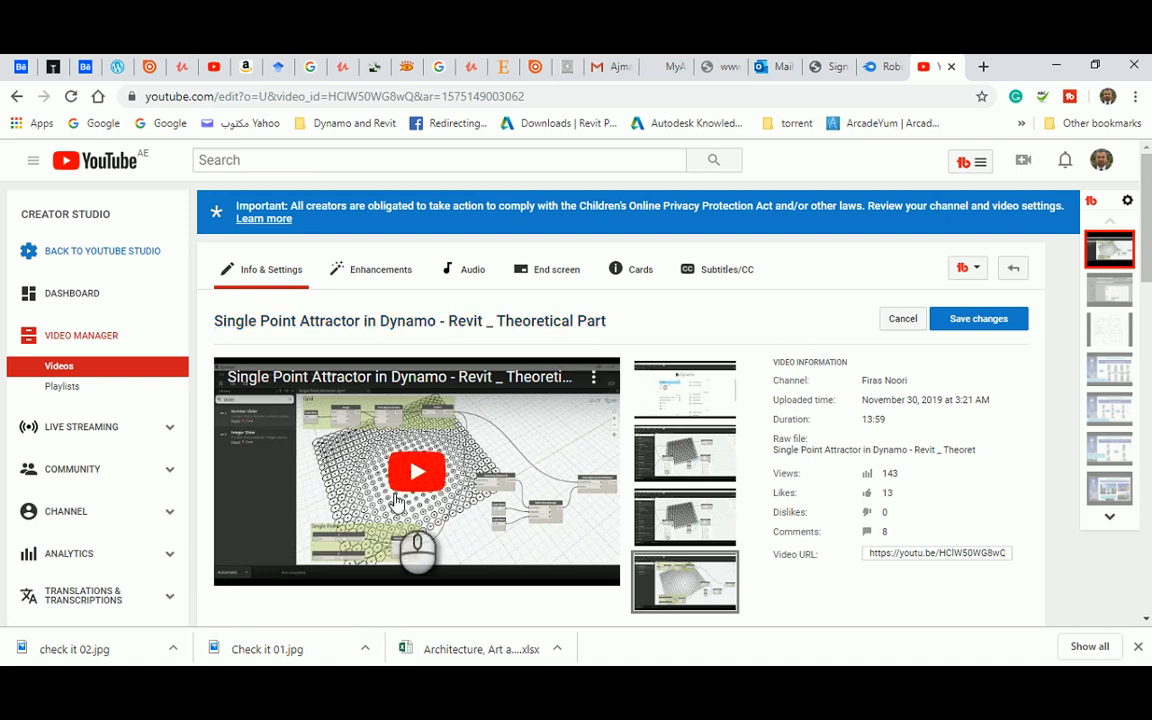
pyautogui.moveTo(424, 408)
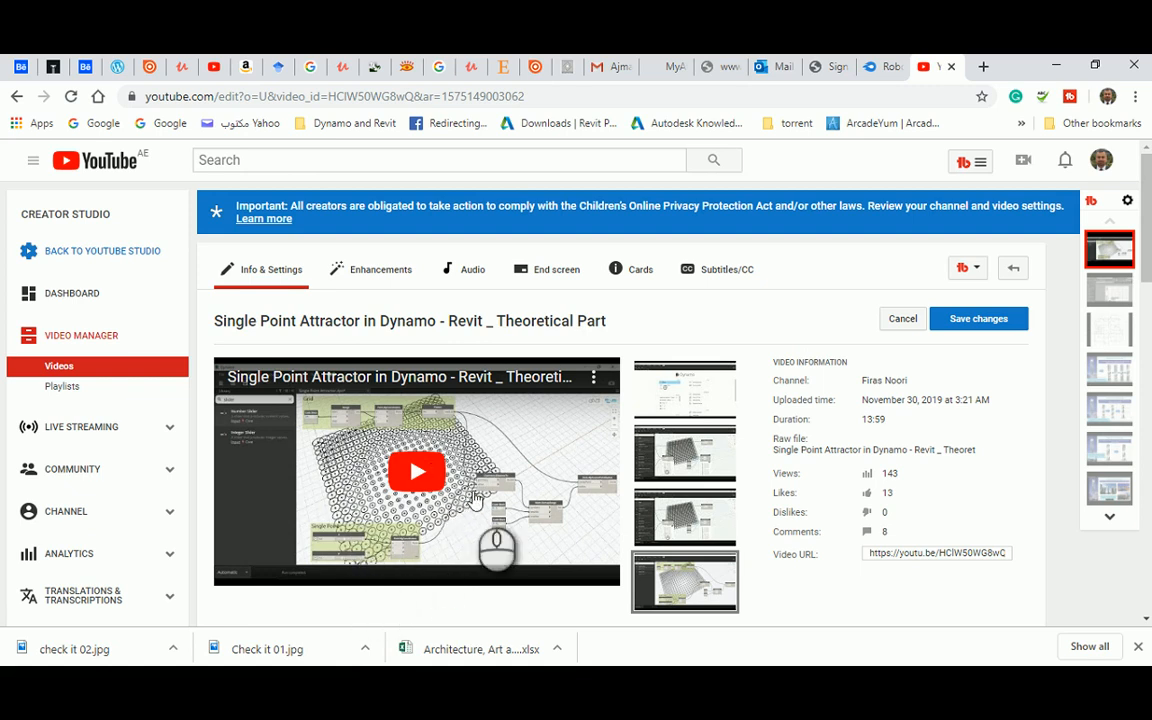
pyautogui.moveTo(318, 444)
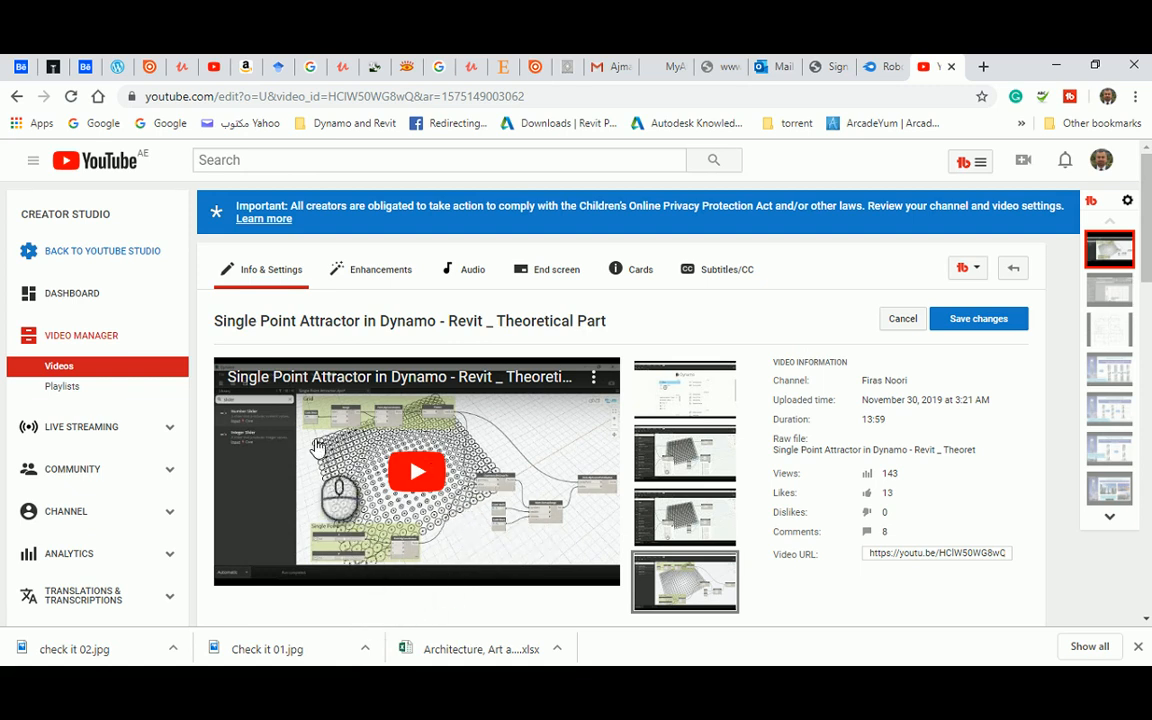
pyautogui.moveTo(338, 470)
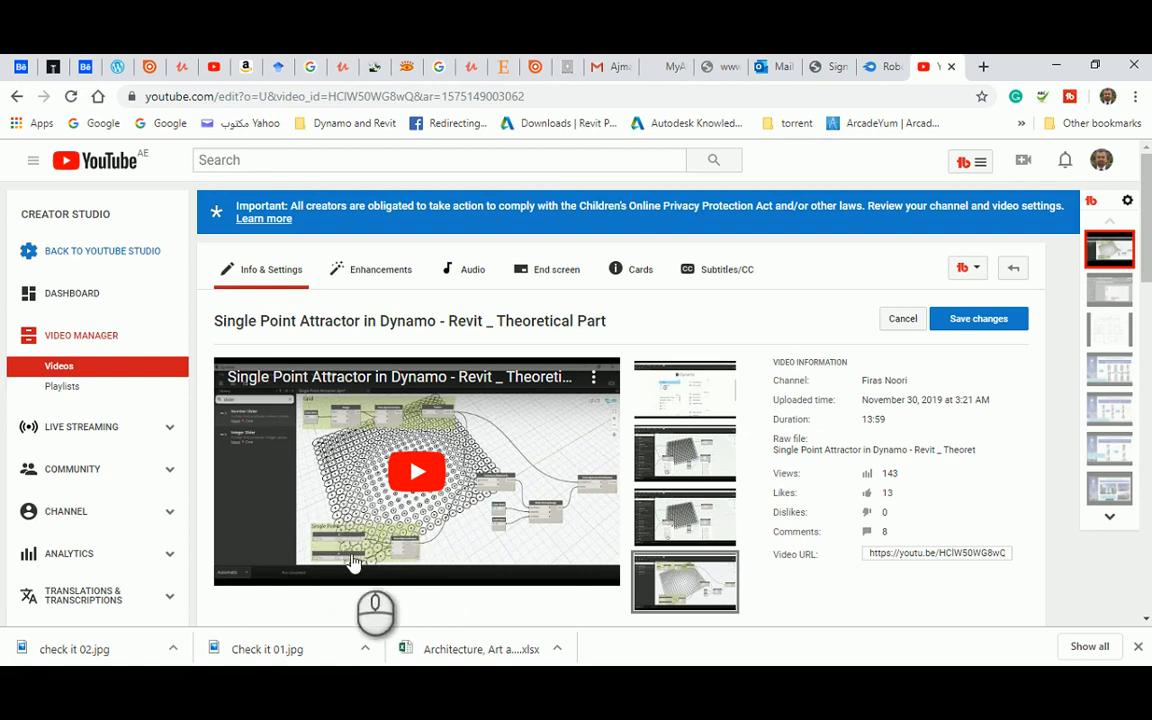
pyautogui.moveTo(412, 482)
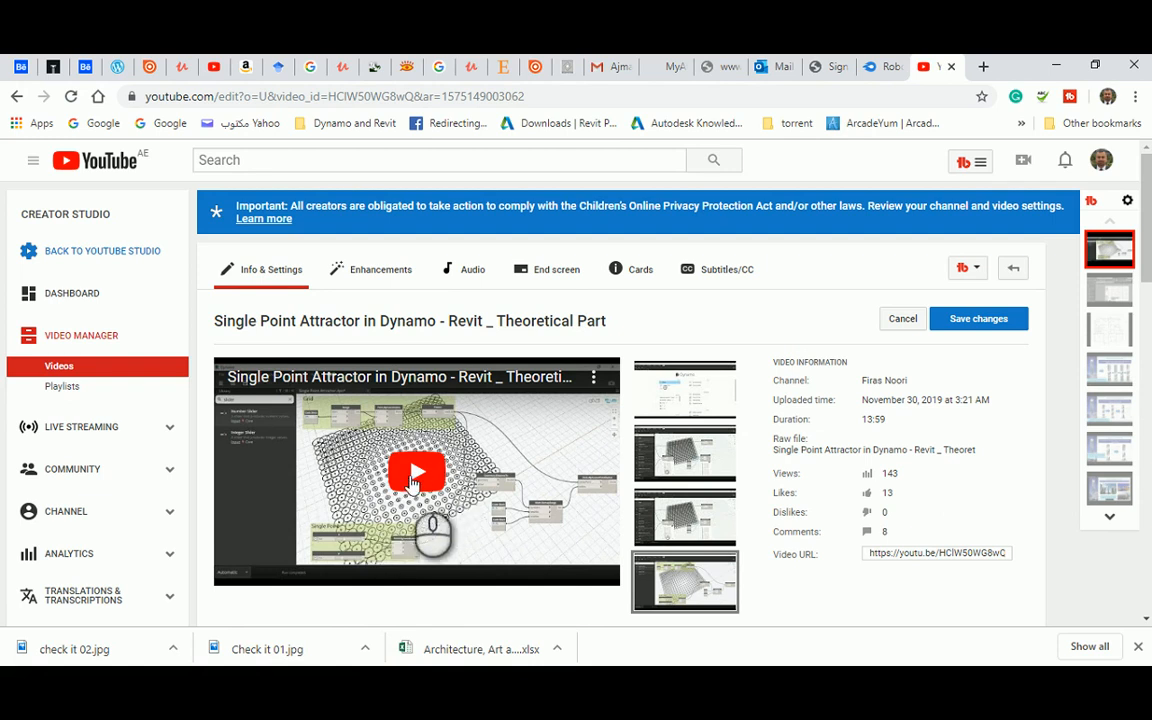
pyautogui.moveTo(420, 496)
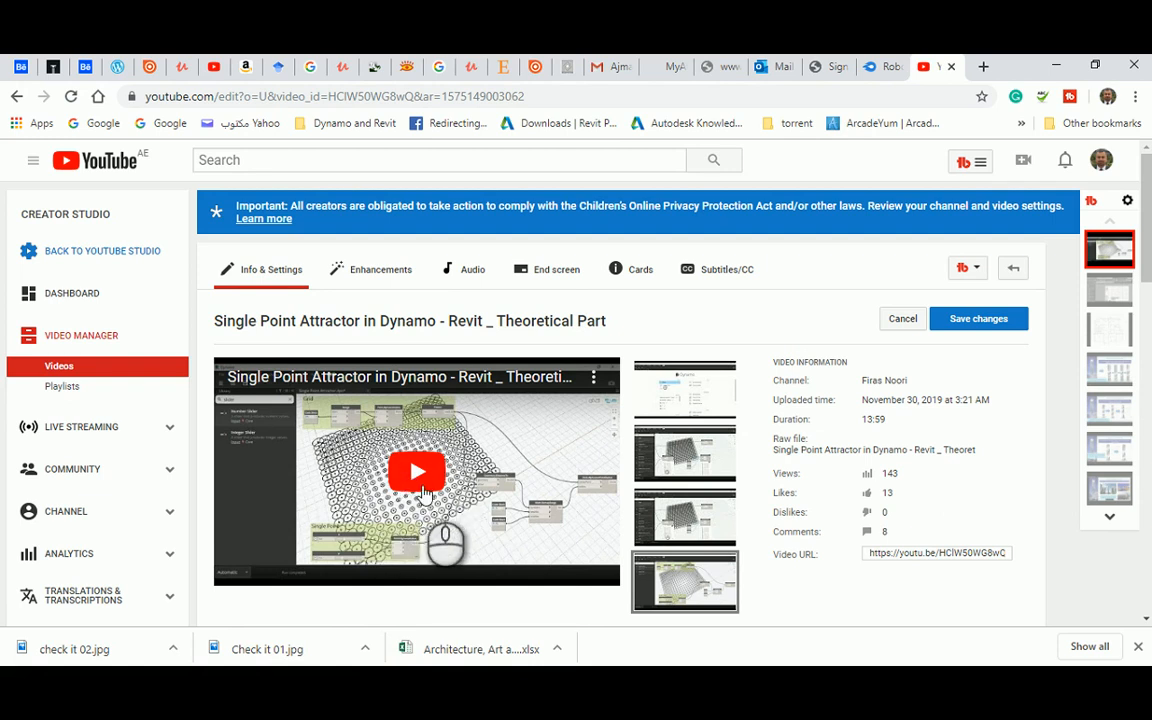
pyautogui.moveTo(490, 484)
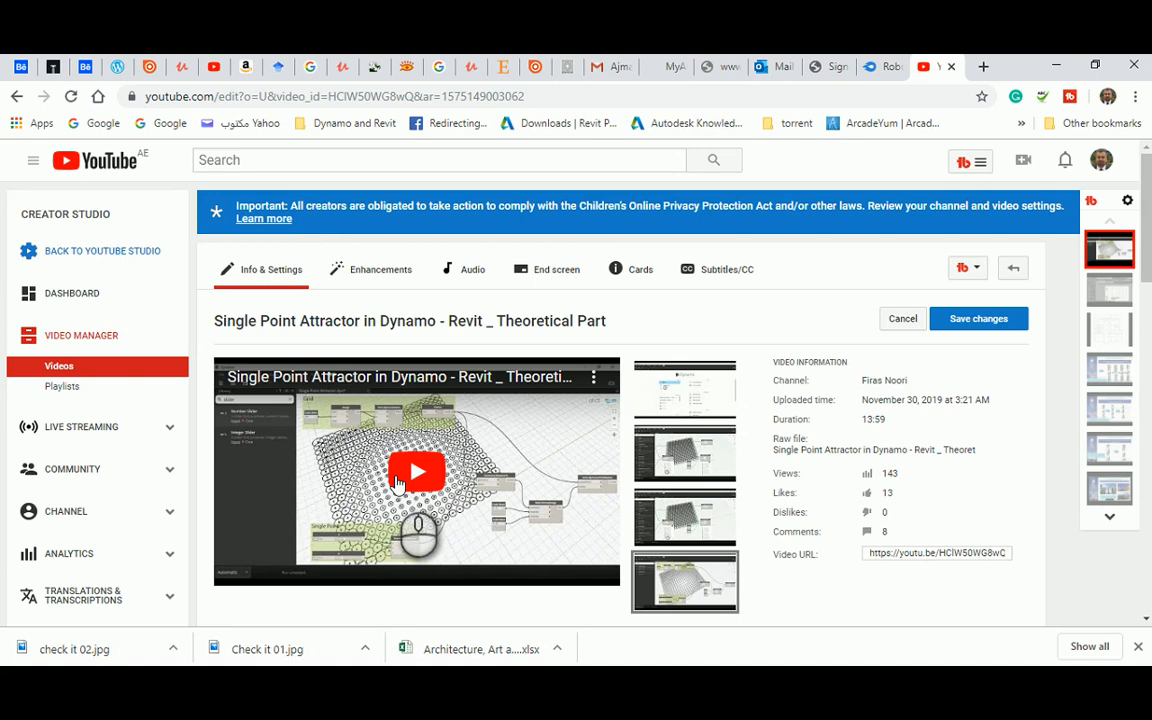
pyautogui.moveTo(456, 486)
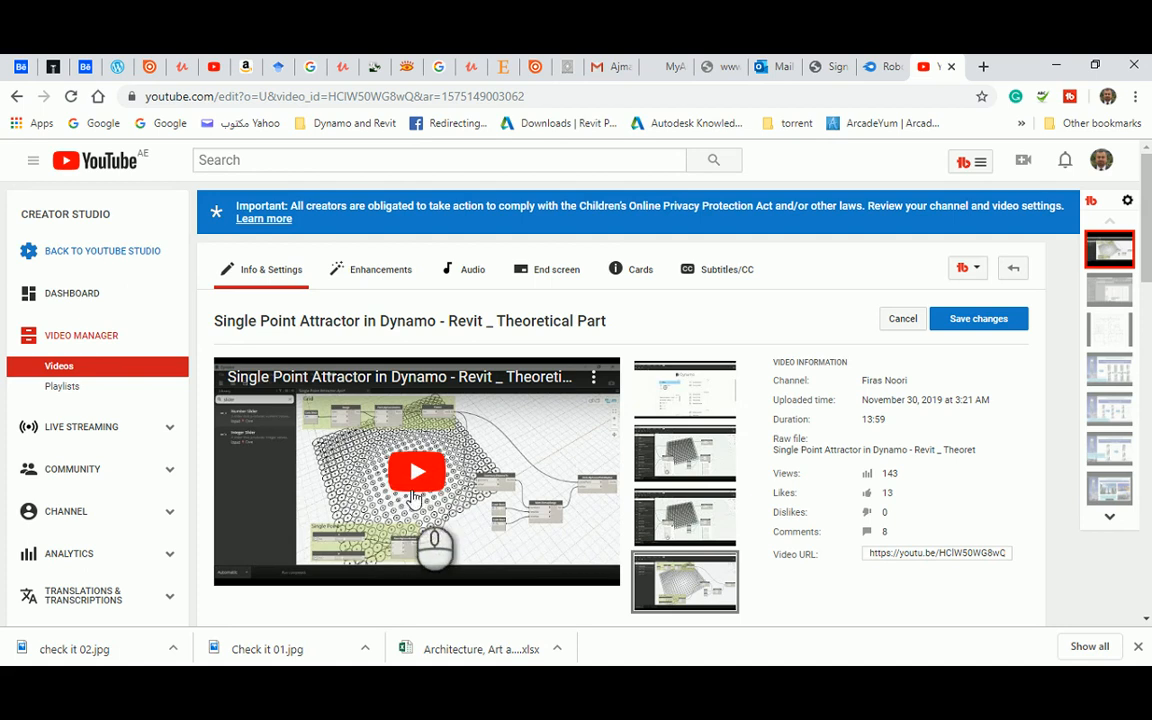
pyautogui.moveTo(428, 482)
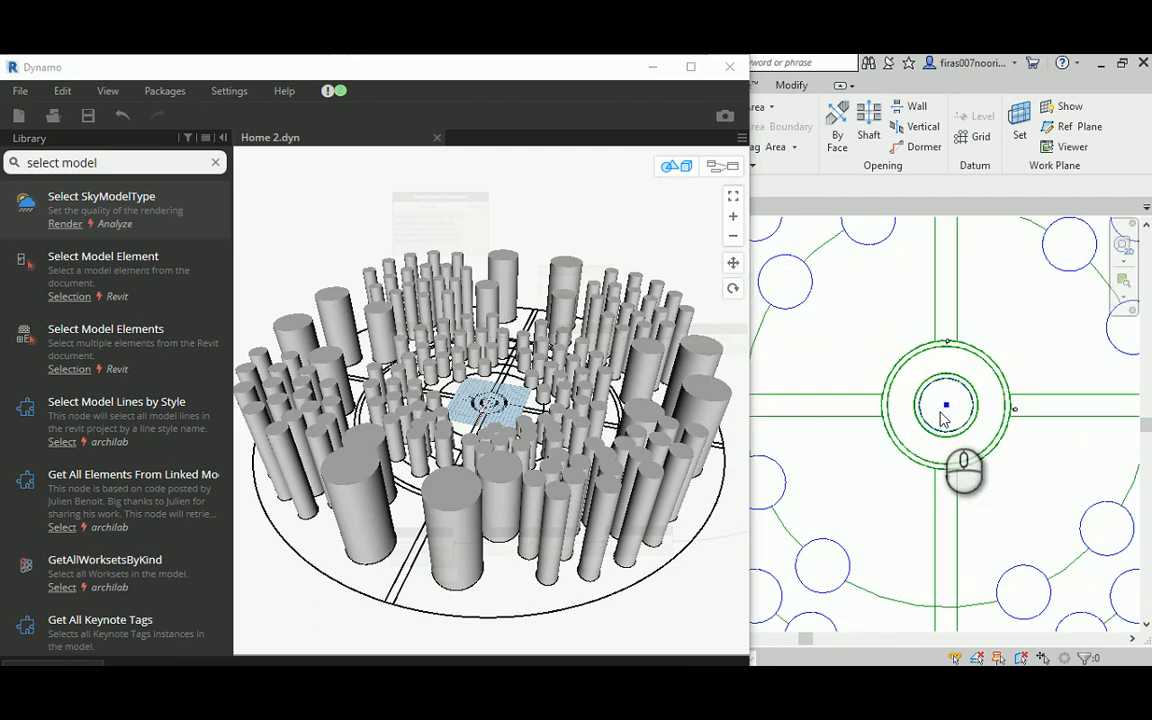
pyautogui.moveTo(940, 400)
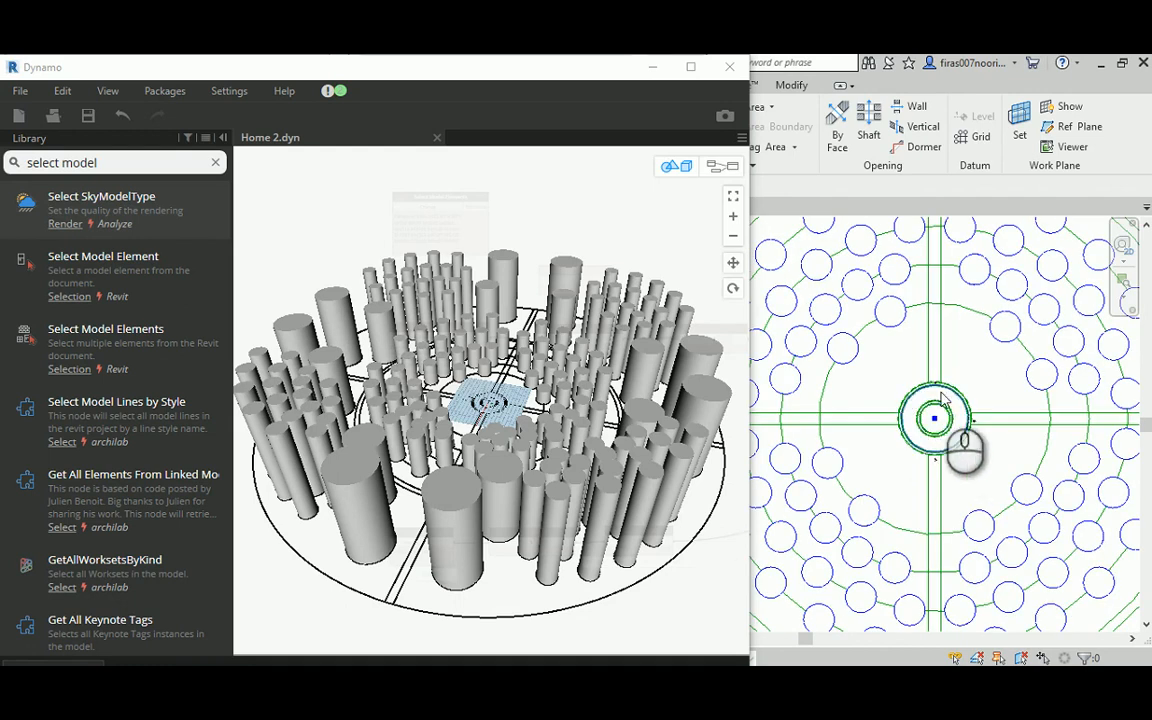
pyautogui.moveTo(936, 414)
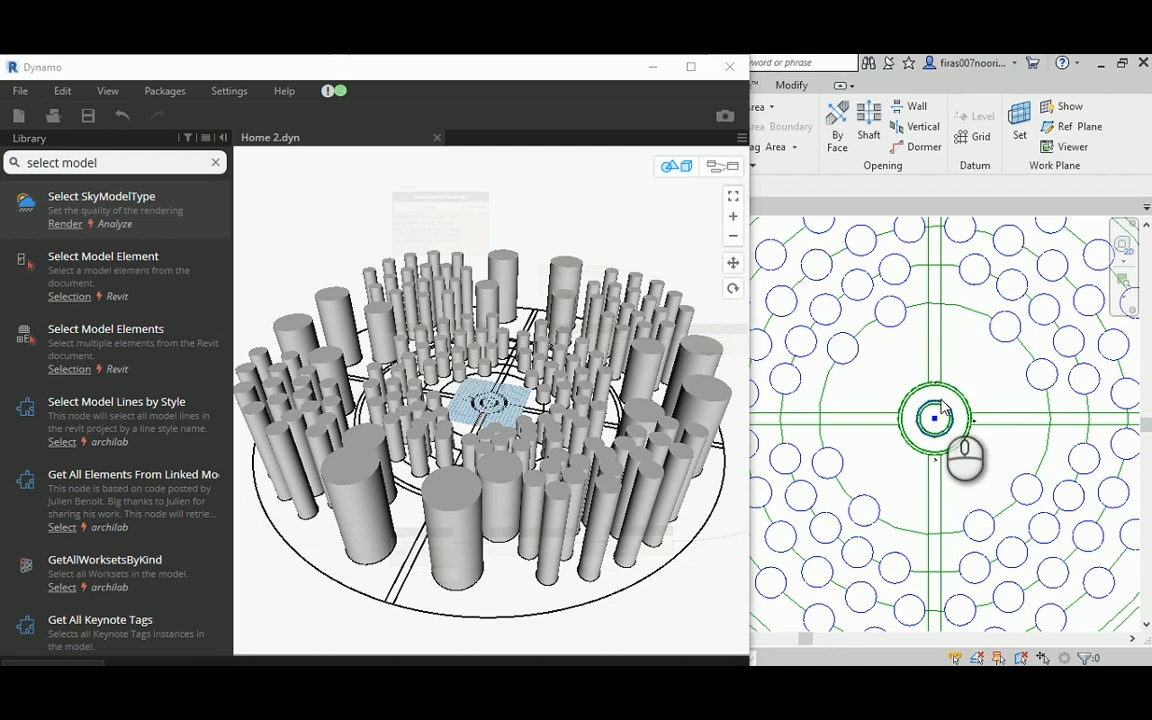
pyautogui.moveTo(964, 384)
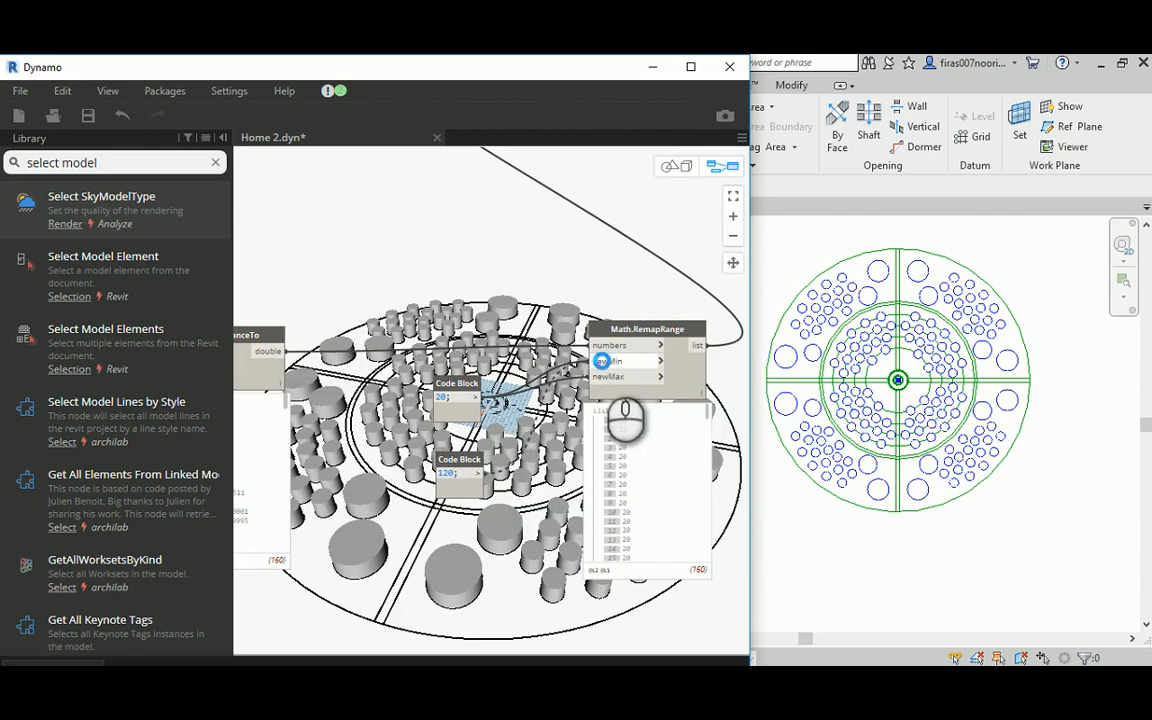
pyautogui.moveTo(604, 360)
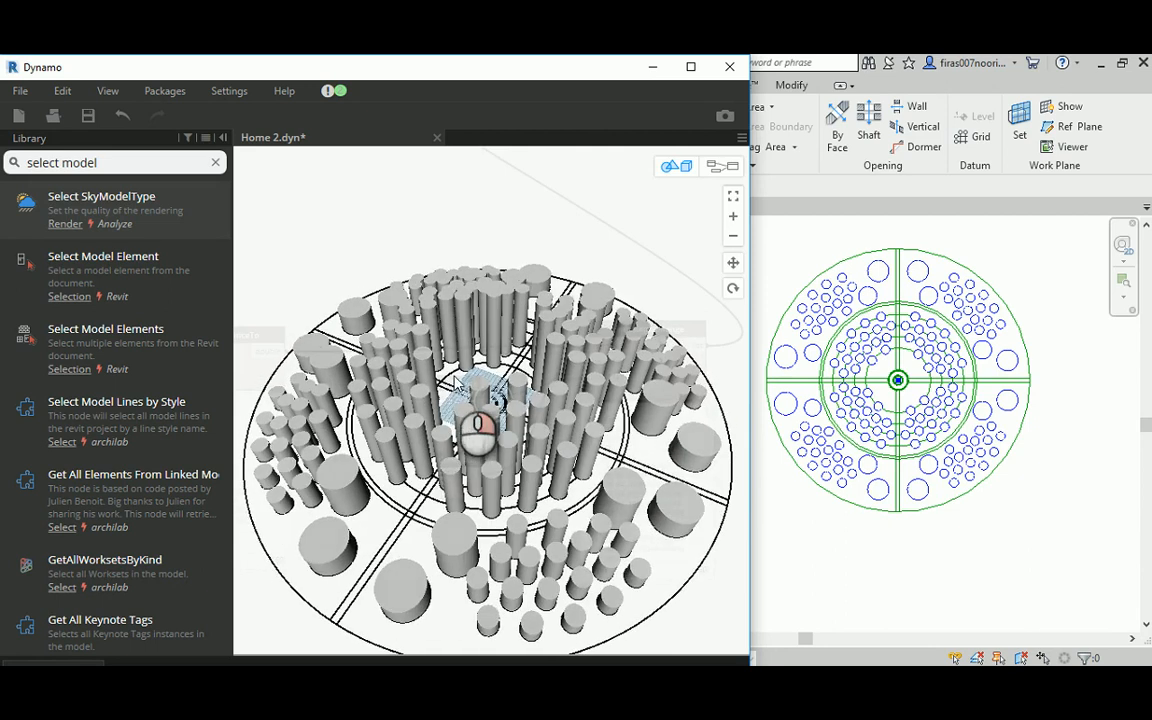
# Step: Orbit the 3D preview through side, top and perspective views of the cylinder towers
pyautogui.moveTo(470, 380); pyautogui.dragTo(510, 404)
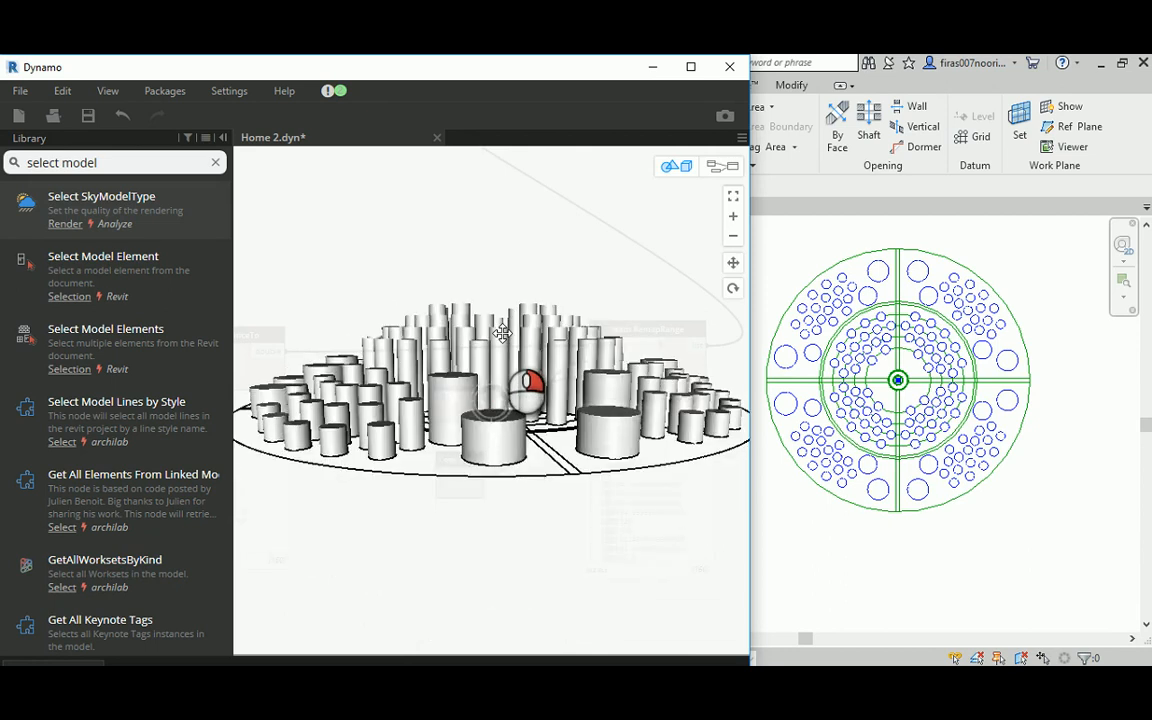
pyautogui.moveTo(500, 340); pyautogui.dragTo(490, 324)
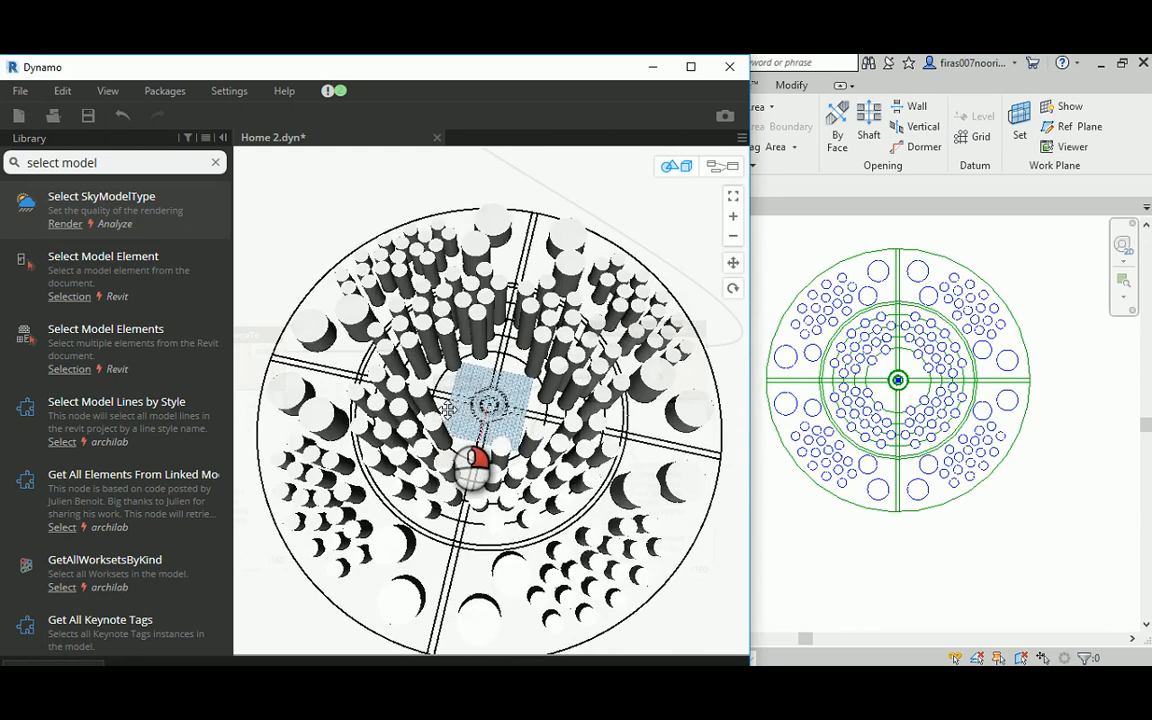
pyautogui.moveTo(480, 410); pyautogui.dragTo(504, 400)
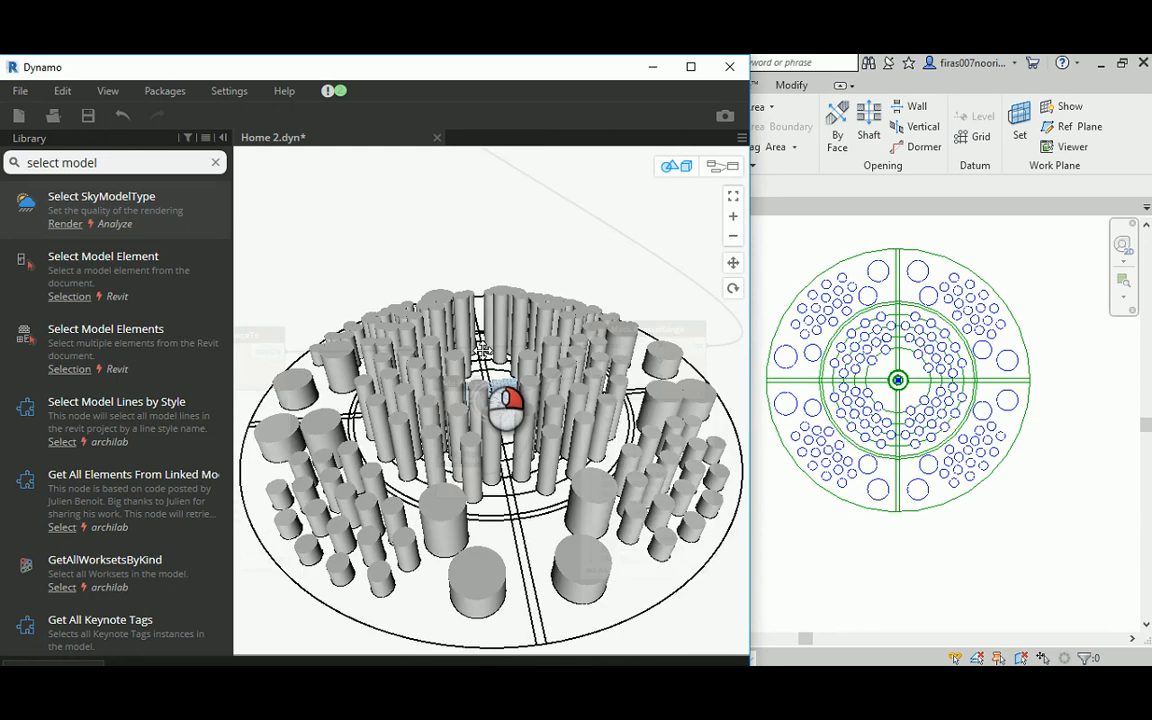
pyautogui.moveTo(504, 404); pyautogui.dragTo(490, 420)
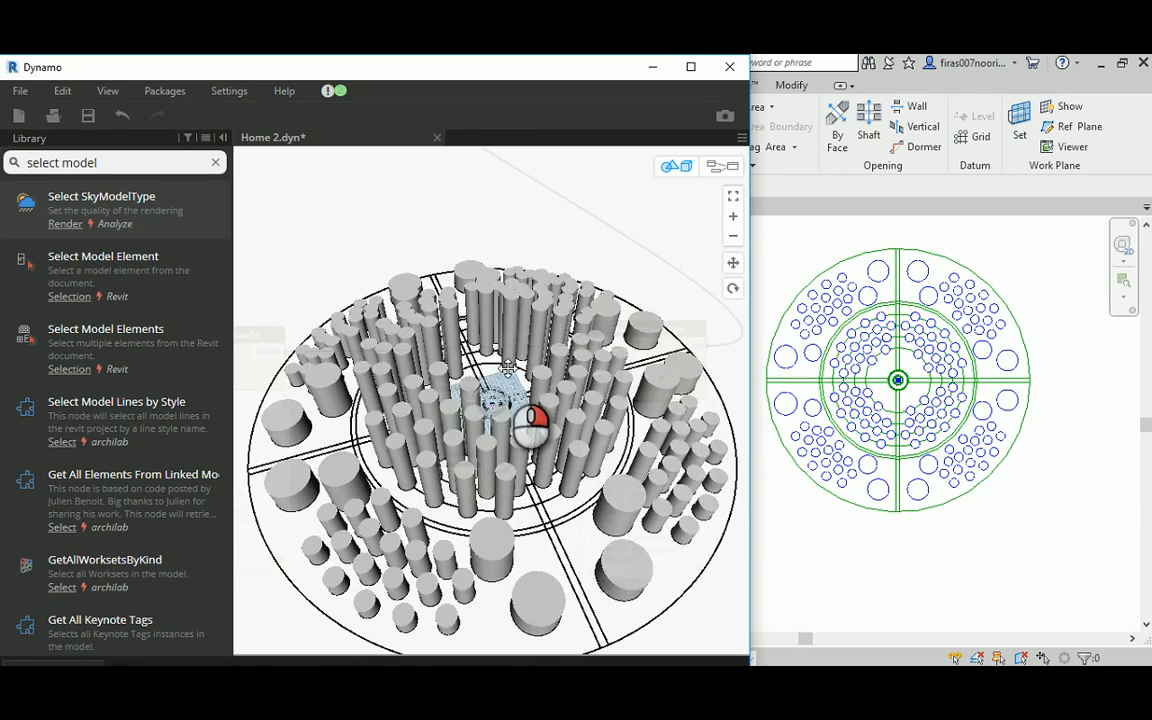
pyautogui.moveTo(510, 410); pyautogui.dragTo(500, 430)
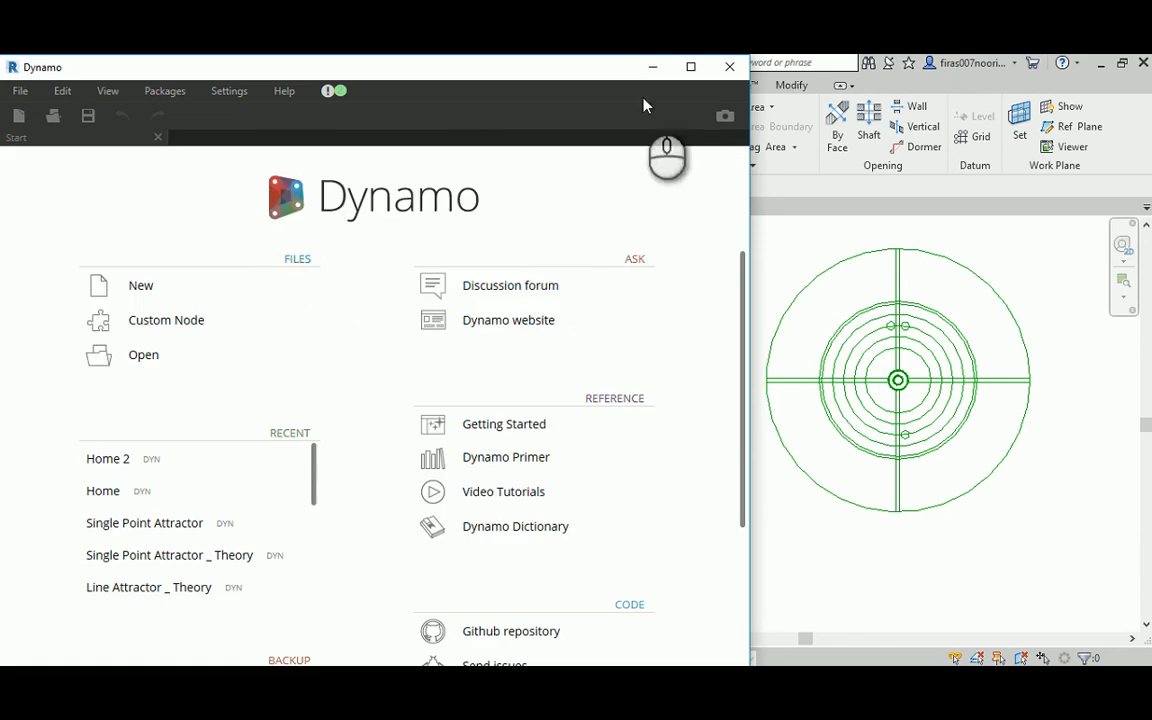
# Step: Switch to the Revit plan and unhide the hidden circles in the view
pyautogui.click(728, 68)
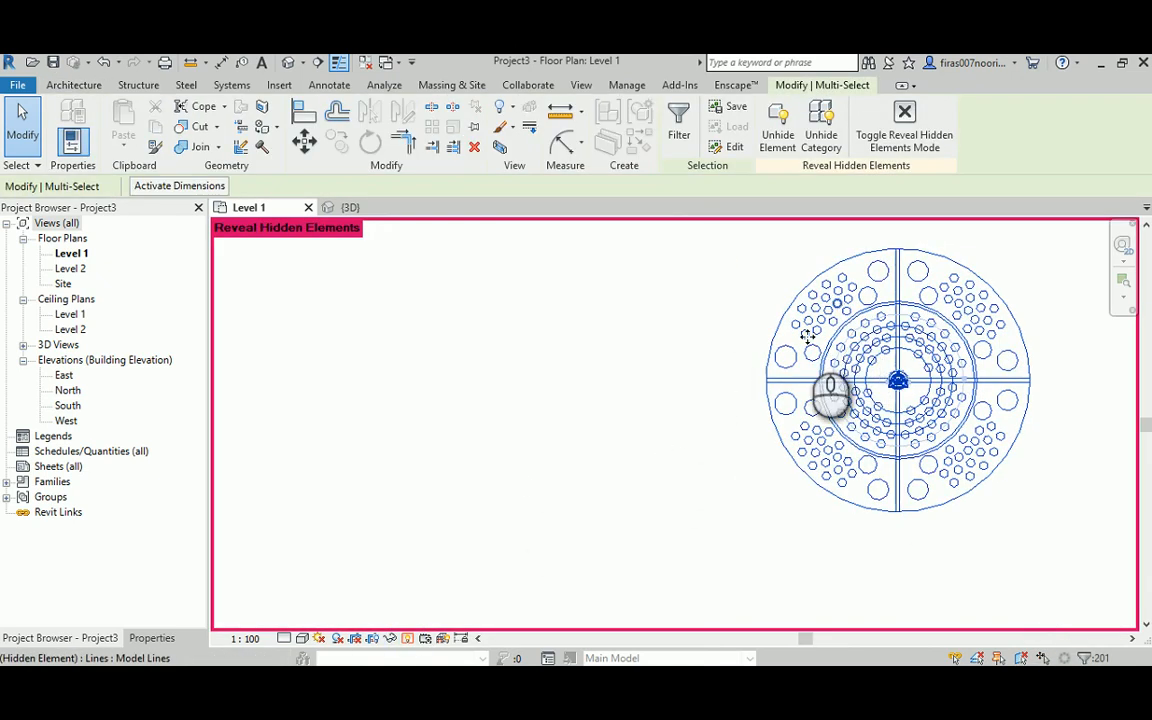
pyautogui.rightClick(830, 396)
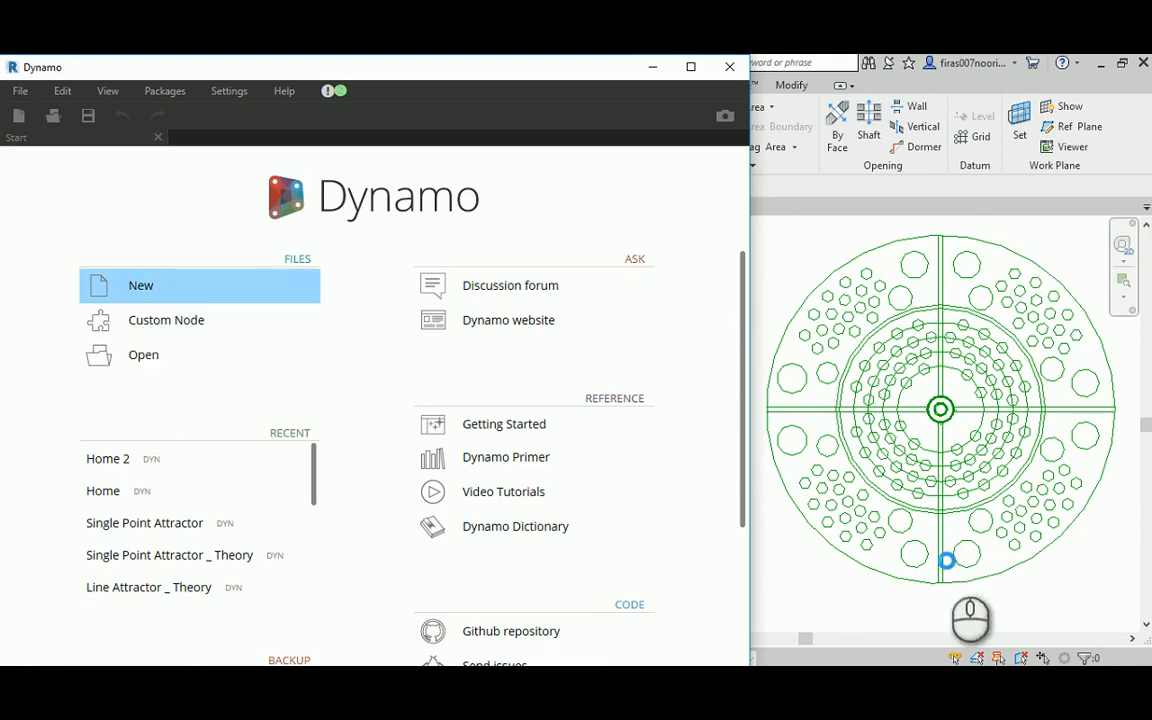
# Step: Create a new blank graph and place a Select Model Elements node on the canvas
pyautogui.click(140, 284)
pyautogui.write('select model')
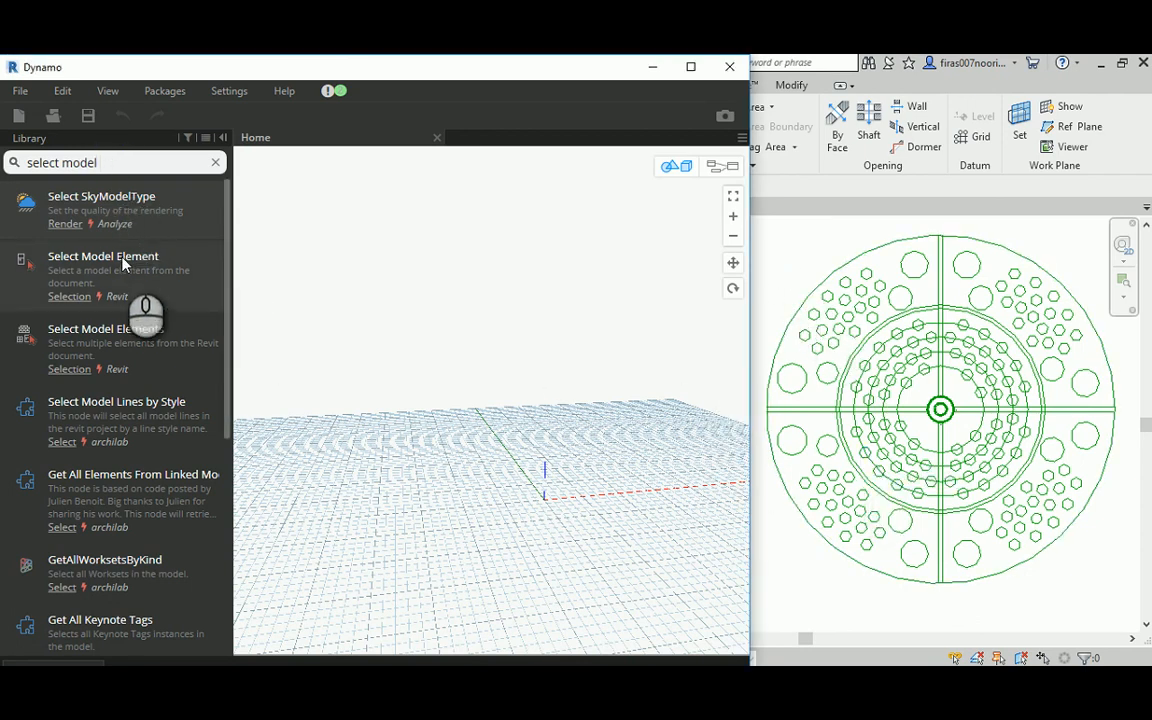
pyautogui.moveTo(104, 270)
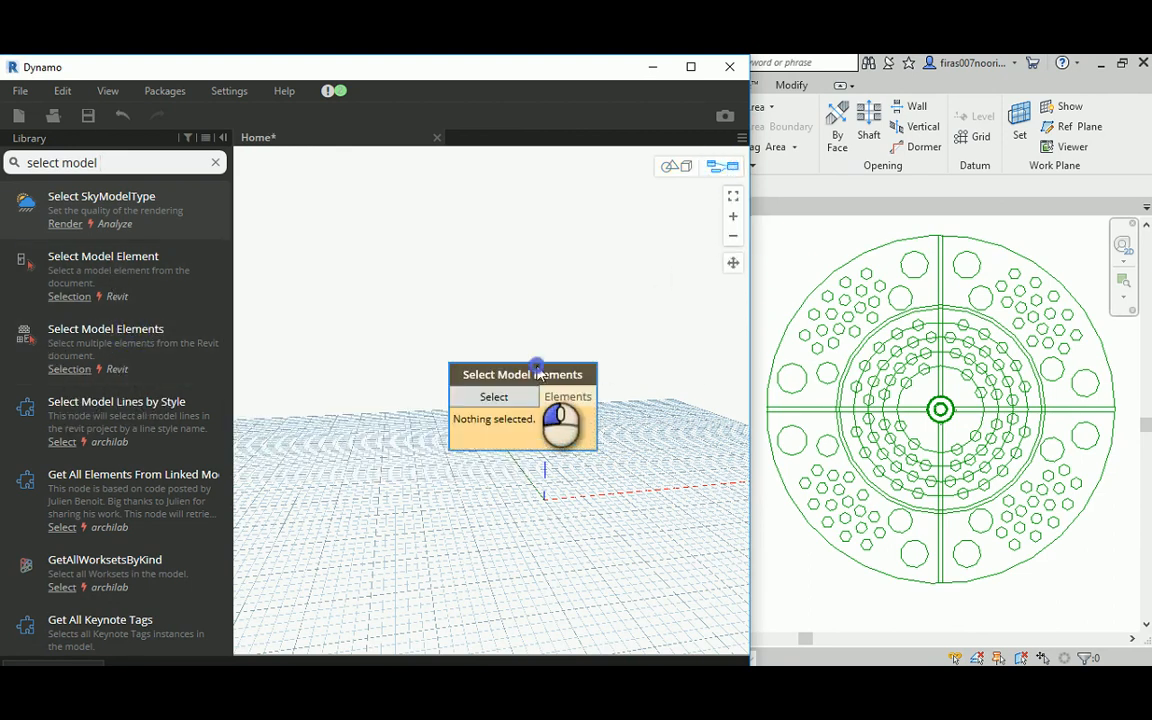
pyautogui.moveTo(522, 374); pyautogui.dragTo(436, 230)
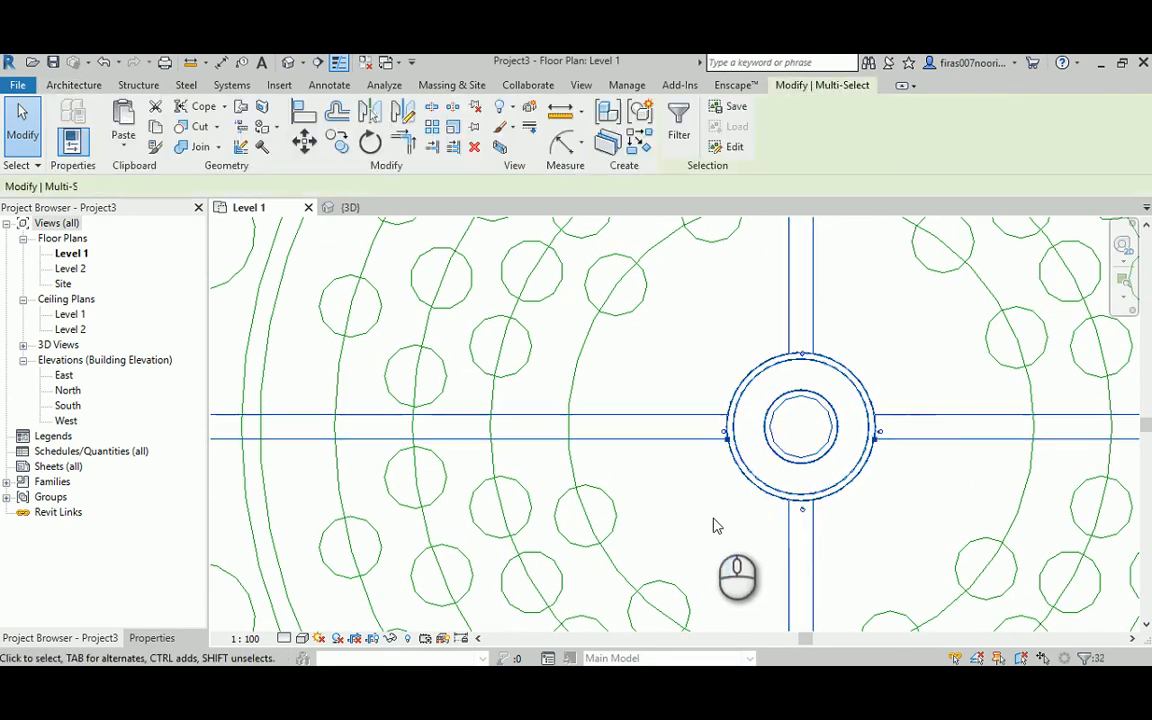
# Step: Pick the plan circles and the centre circle in Revit for the selection nodes
pyautogui.rightClick(800, 430)
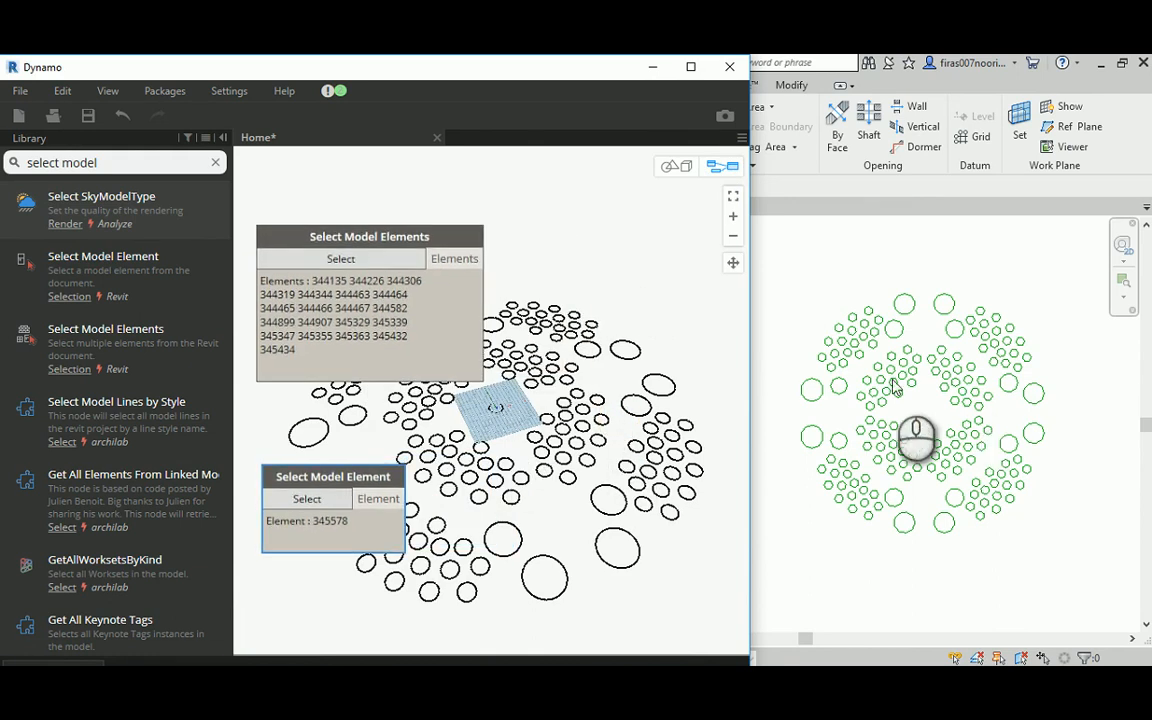
# Step: Select the circles and attractor into the nodes, then search the library for 'element'
pyautogui.click(340, 258)
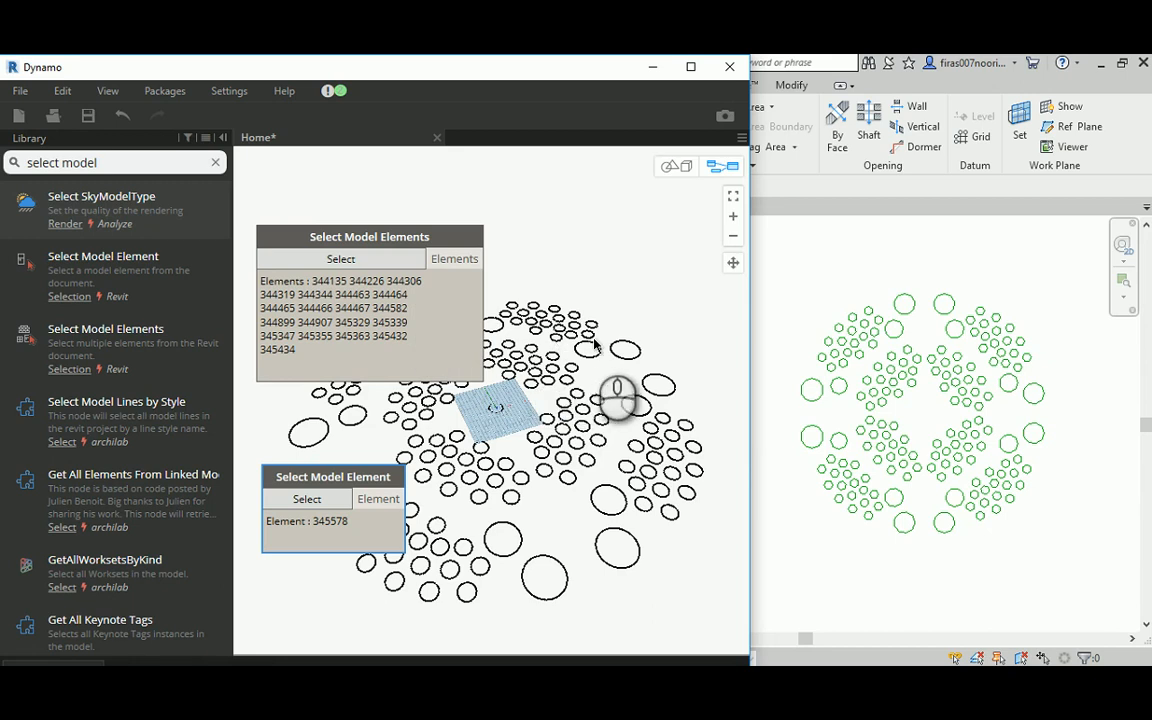
pyautogui.click(456, 258)
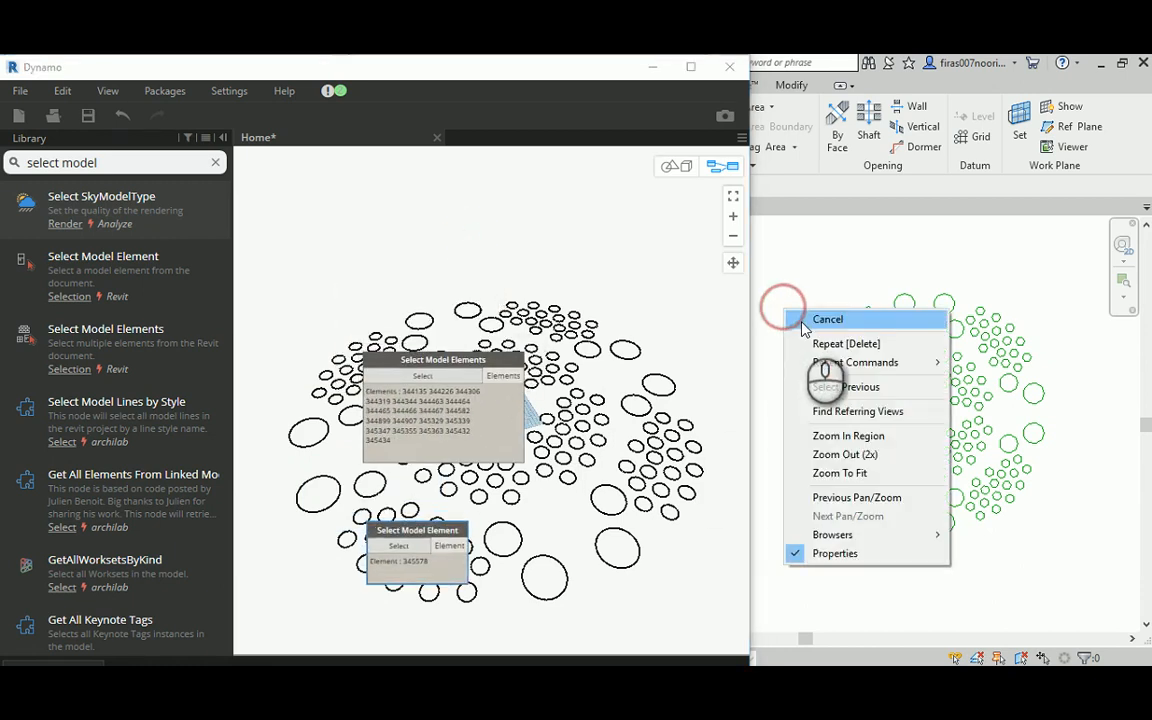
pyautogui.click(828, 320)
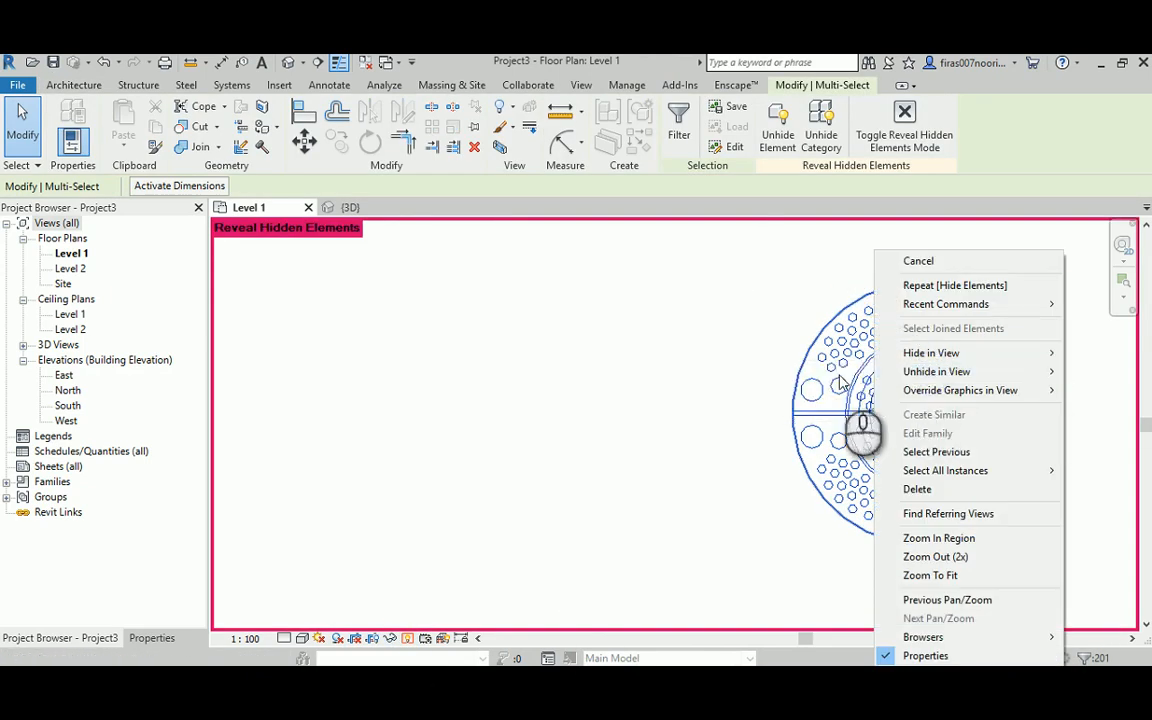
pyautogui.moveTo(936, 370)
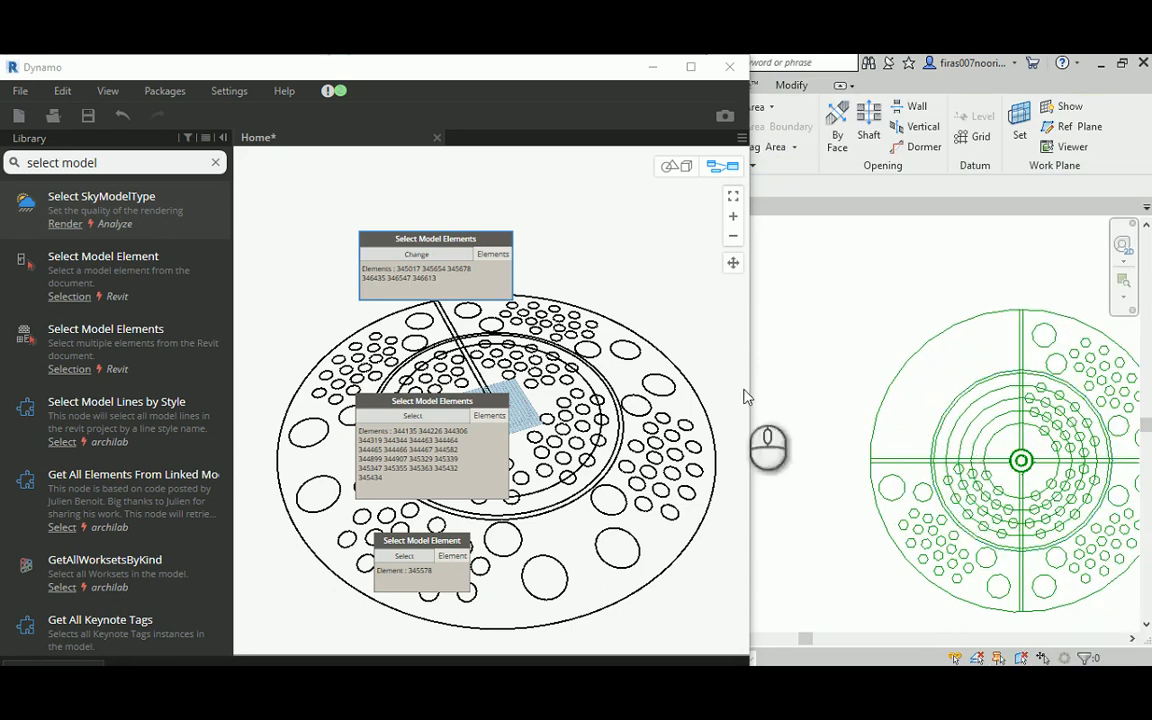
pyautogui.moveTo(1030, 308)
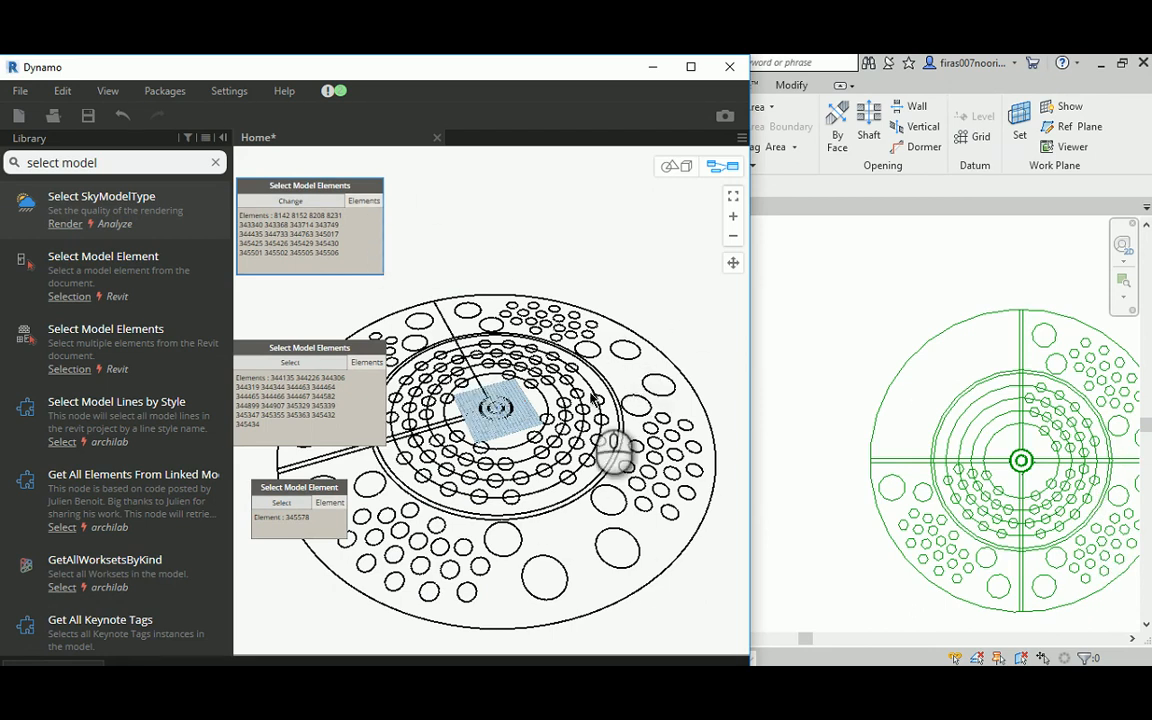
pyautogui.moveTo(696, 530)
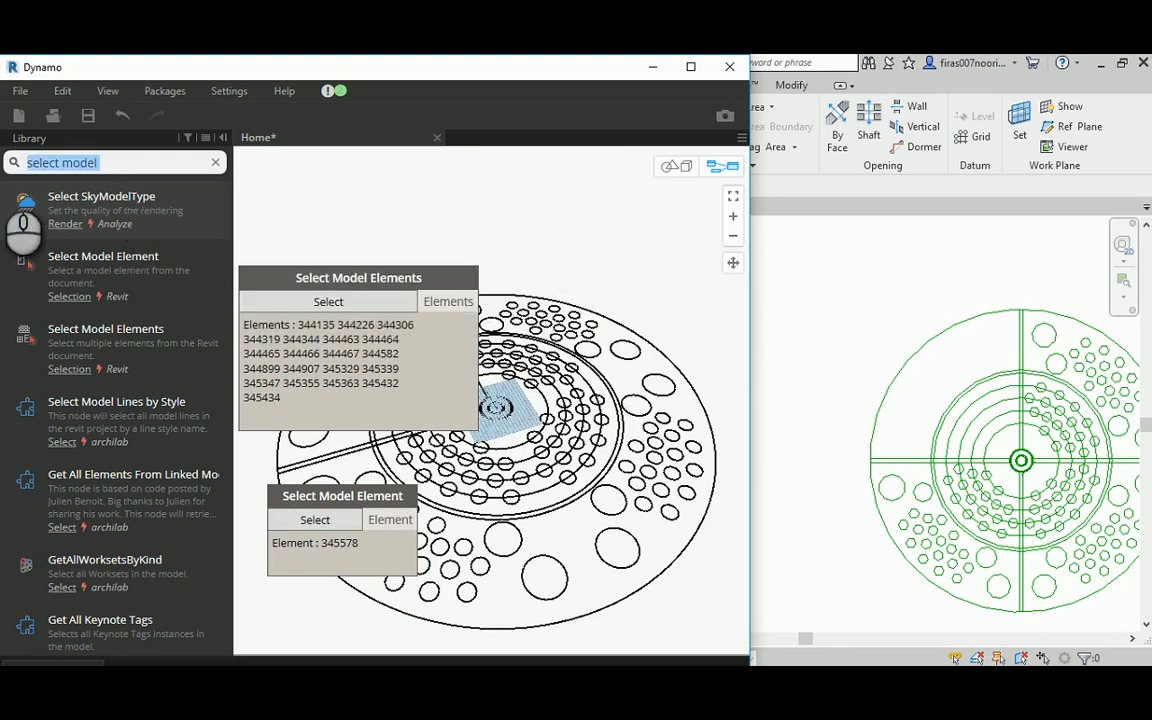
pyautogui.write('element.getlocation')
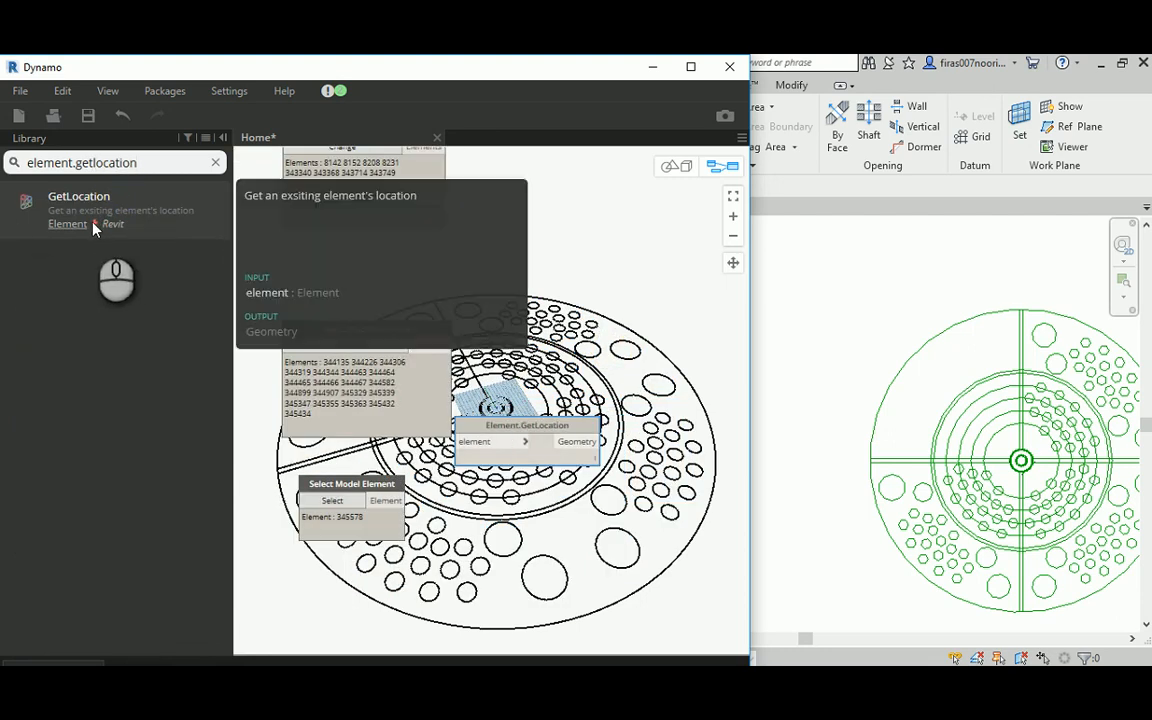
pyautogui.moveTo(104, 236)
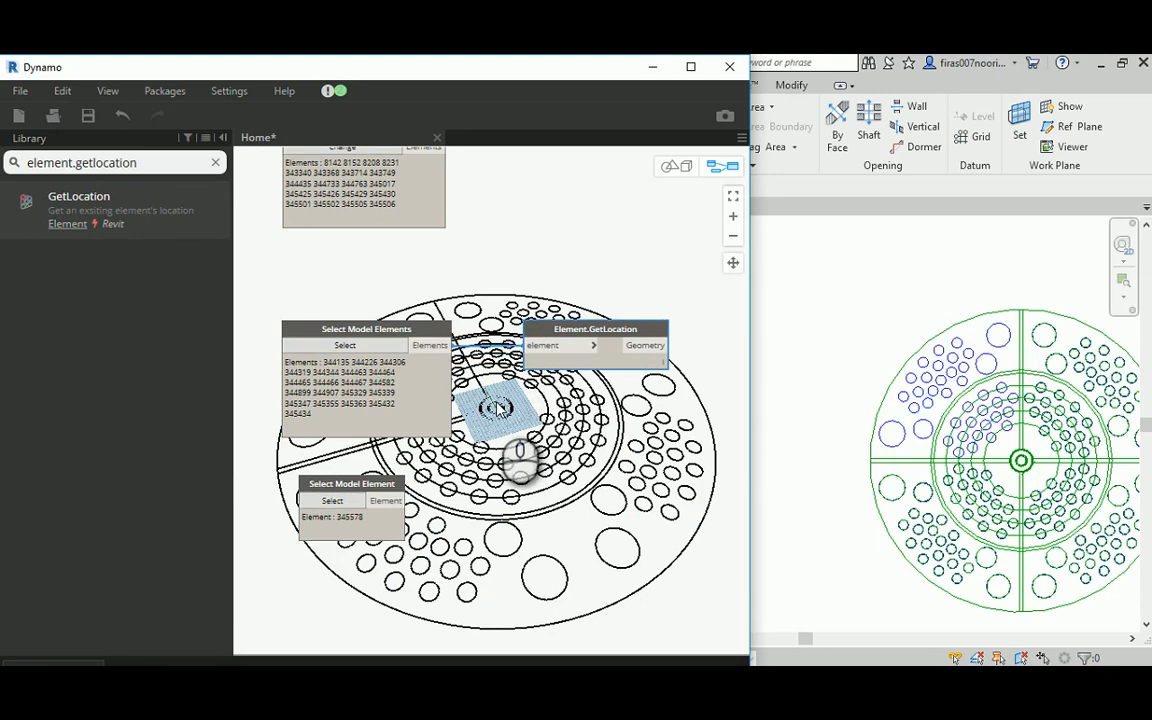
pyautogui.moveTo(644, 344)
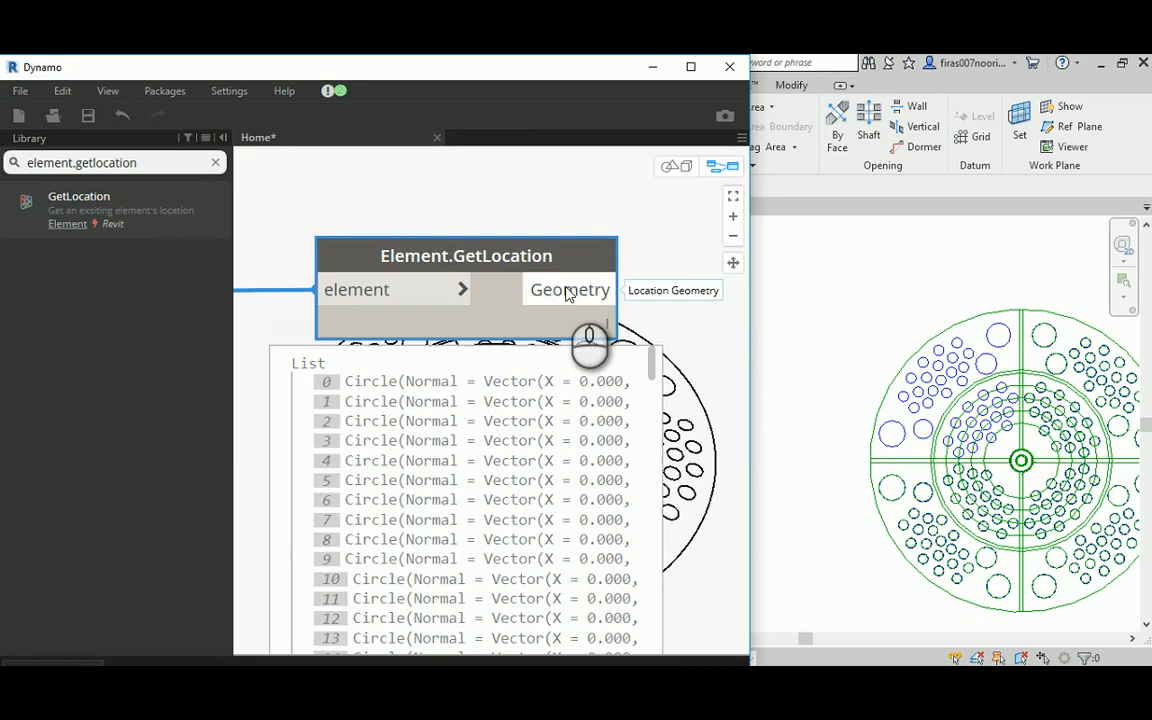
pyautogui.moveTo(364, 300)
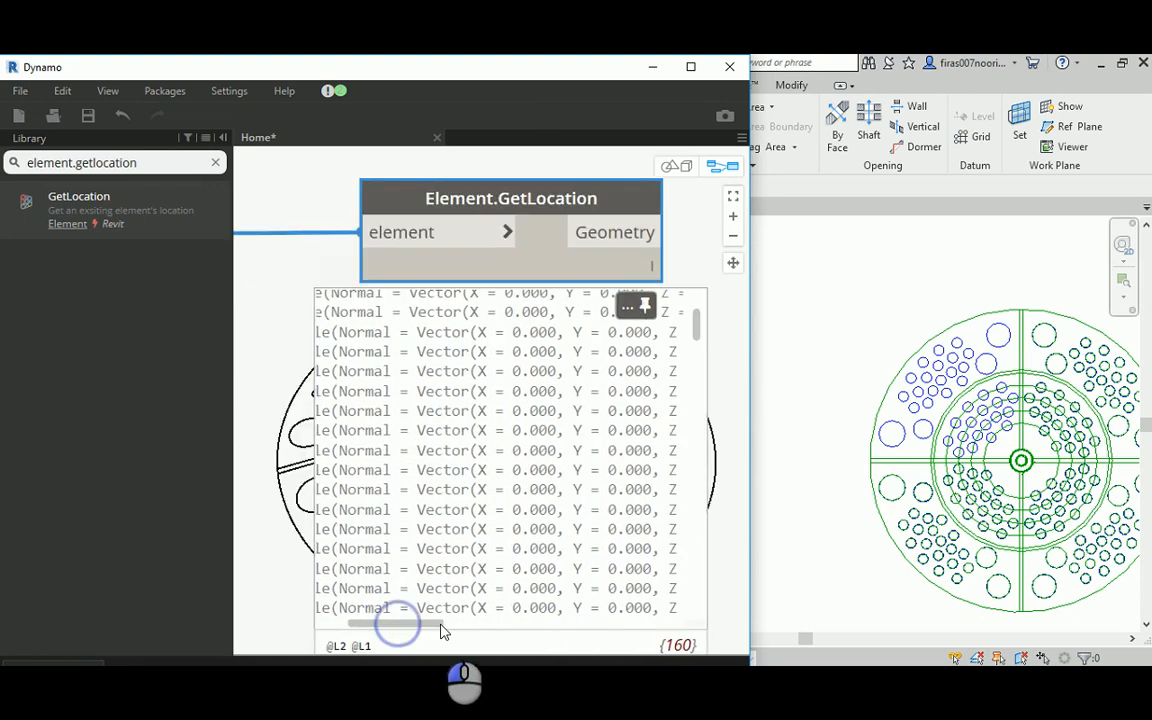
# Step: Wire Select Model Elements into Element.GetLocation, yielding a list of 160 circles
pyautogui.moveTo(398, 624); pyautogui.dragTo(548, 624)
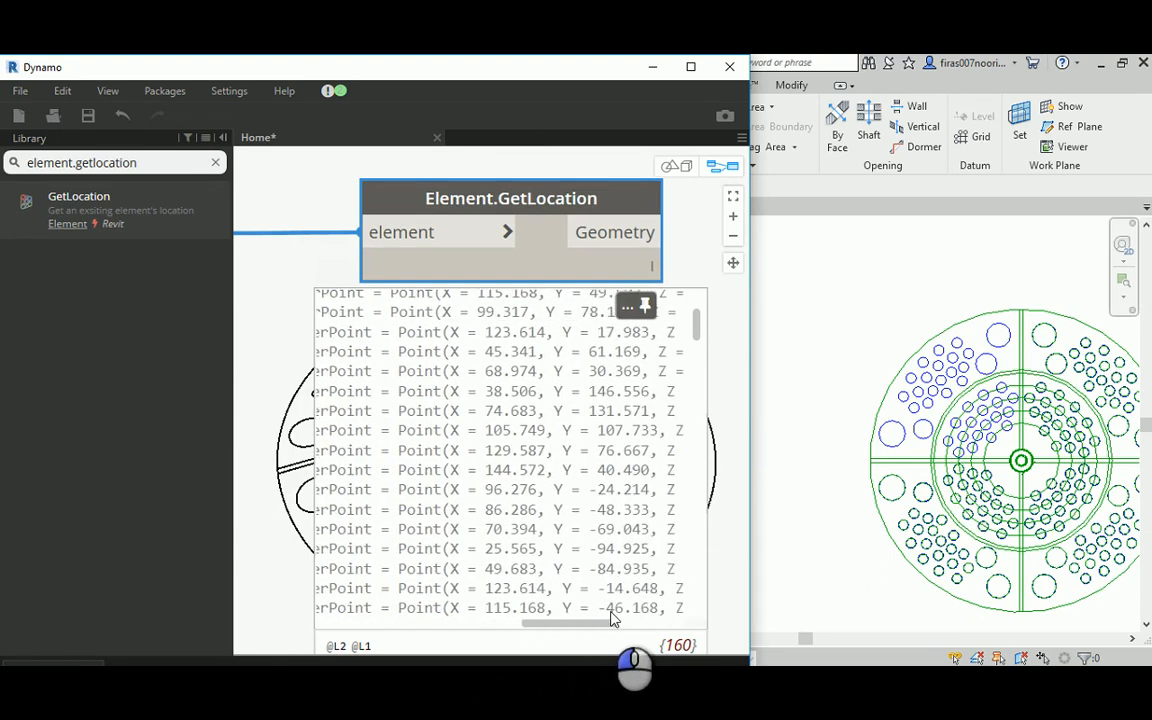
pyautogui.hscroll(3)
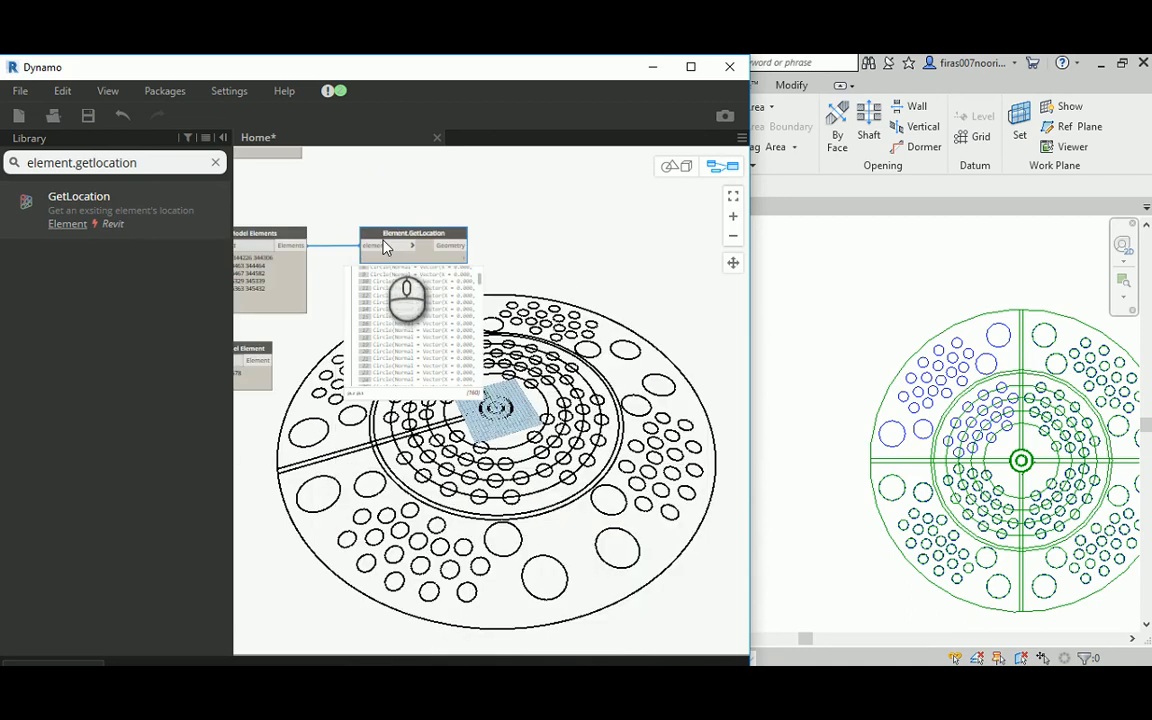
pyautogui.moveTo(456, 246)
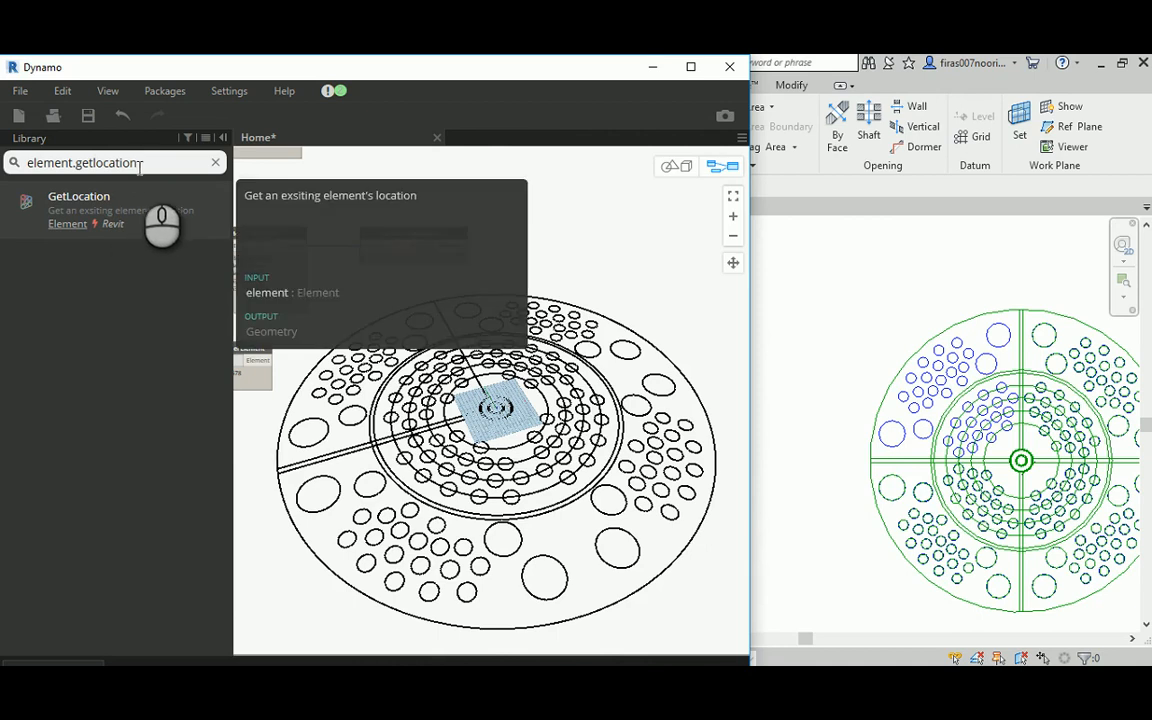
# Step: Add Circle.CenterPoint nodes after each Element.GetLocation, then search for DistanceTo
pyautogui.click(78, 210)
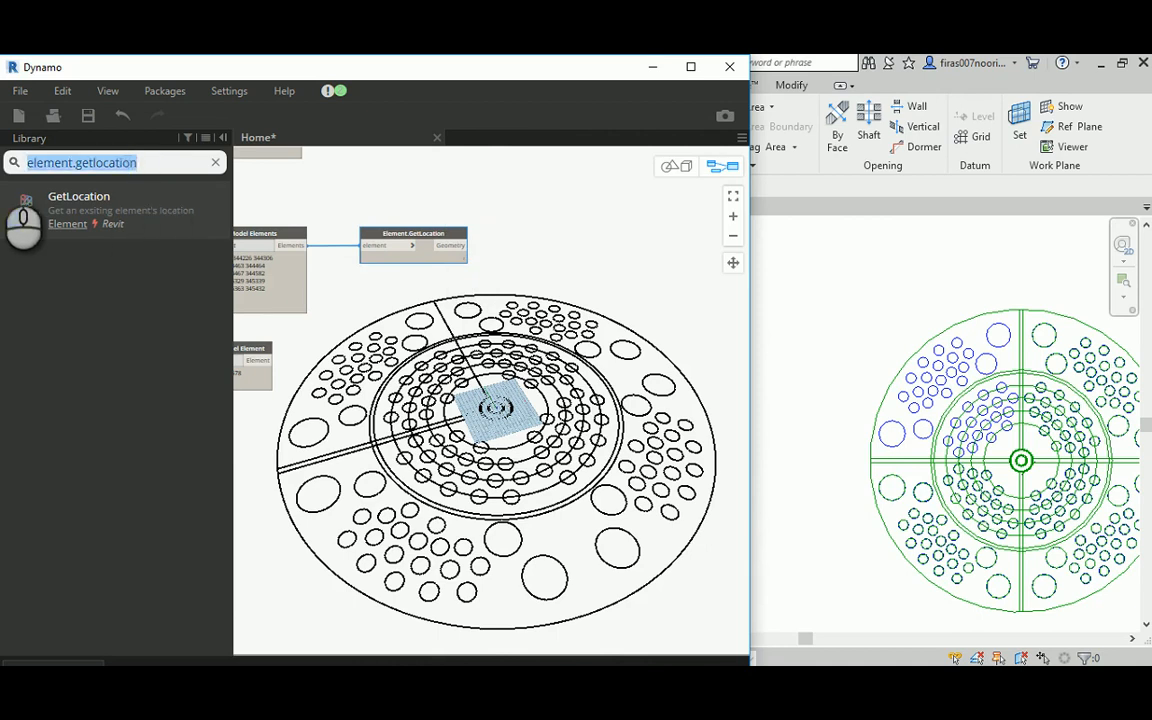
pyautogui.write('circle.center')
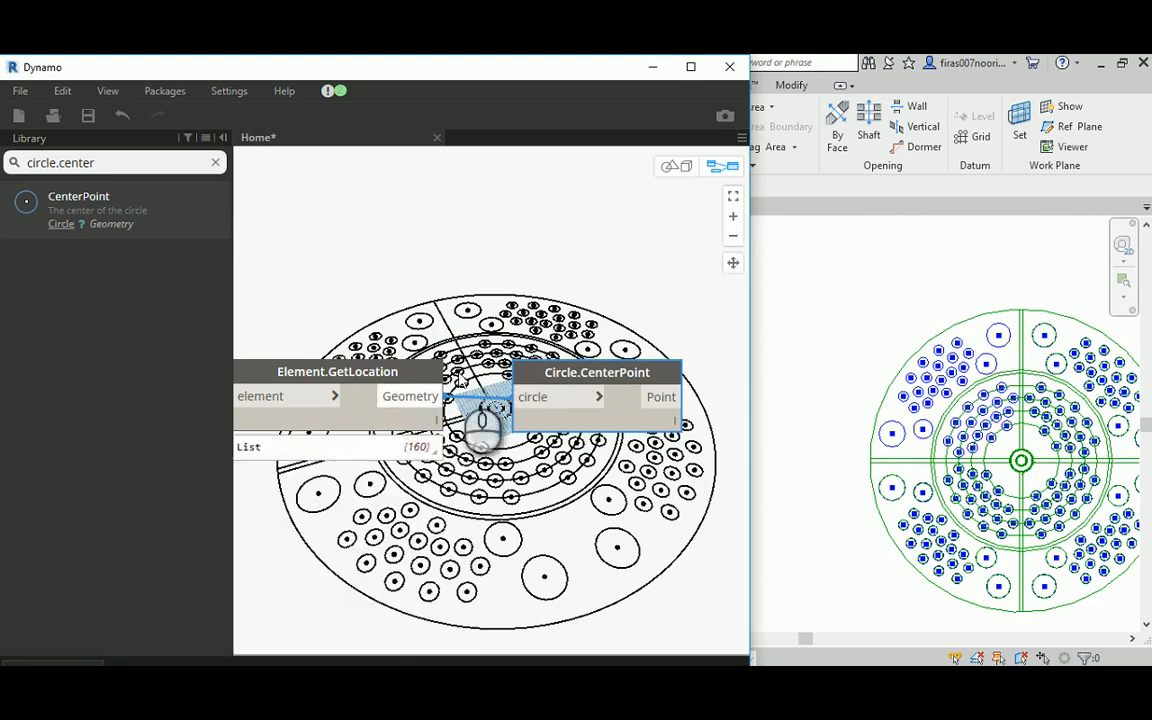
pyautogui.moveTo(630, 378)
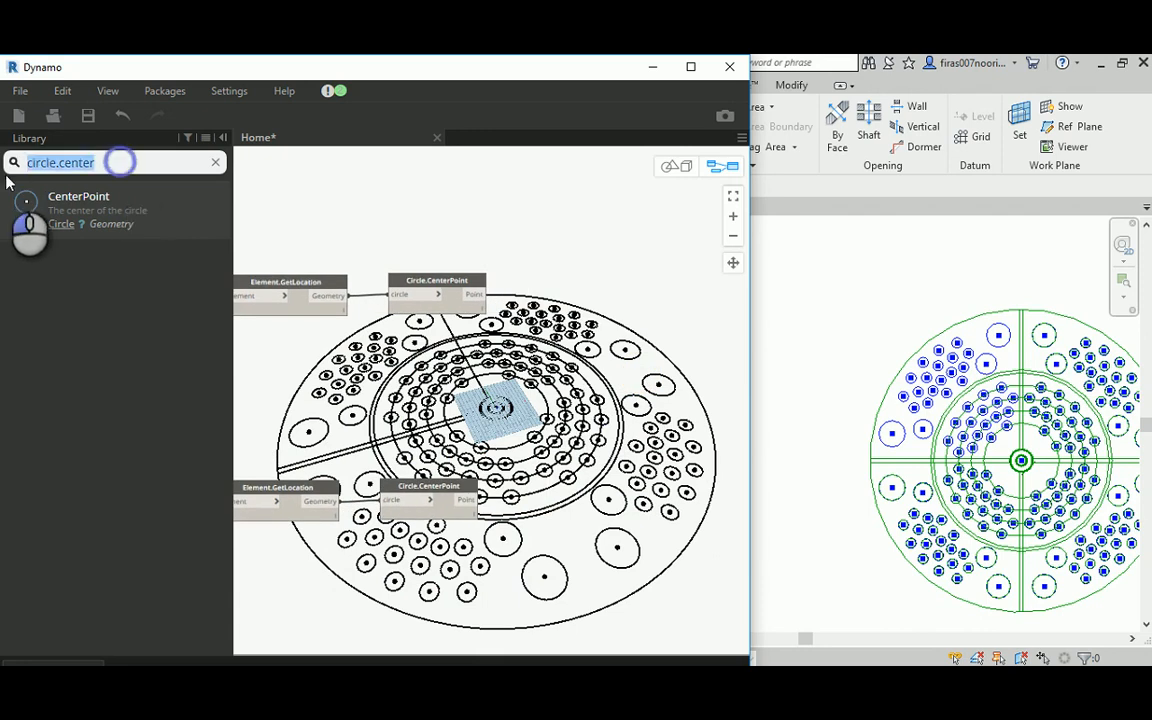
pyautogui.write('distanceto')
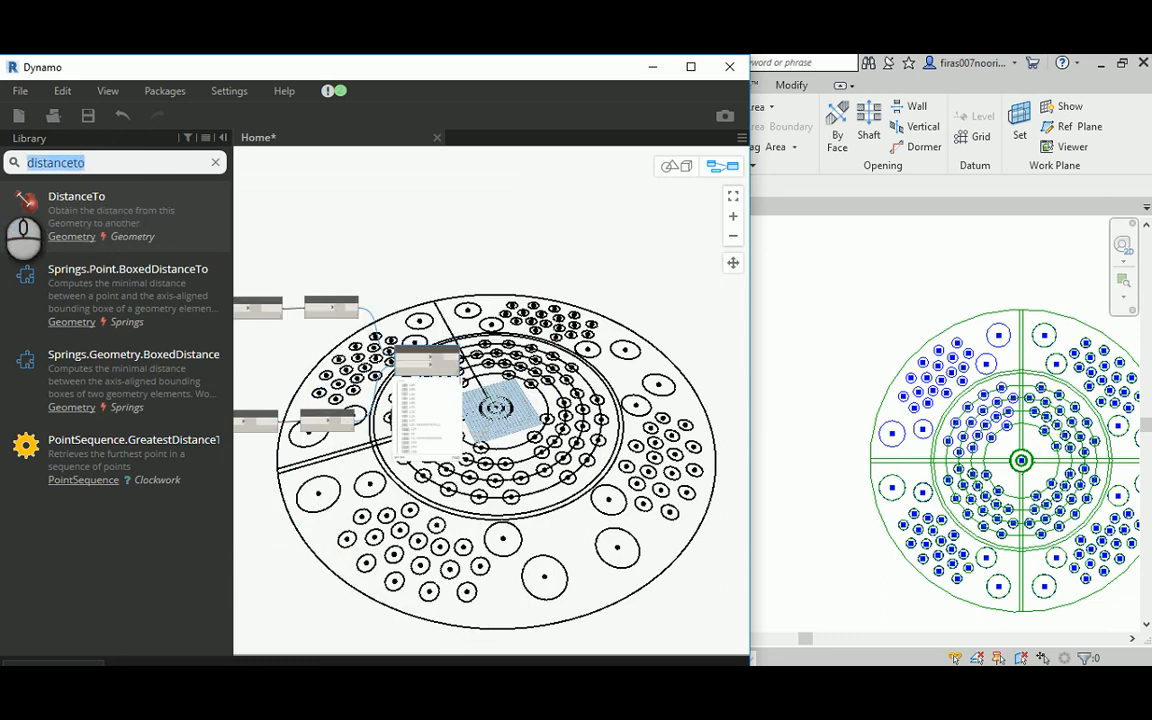
# Step: Add Math.RemapRange with a 120; Code Block as newMax, then search for Extrude
pyautogui.write('math.map')
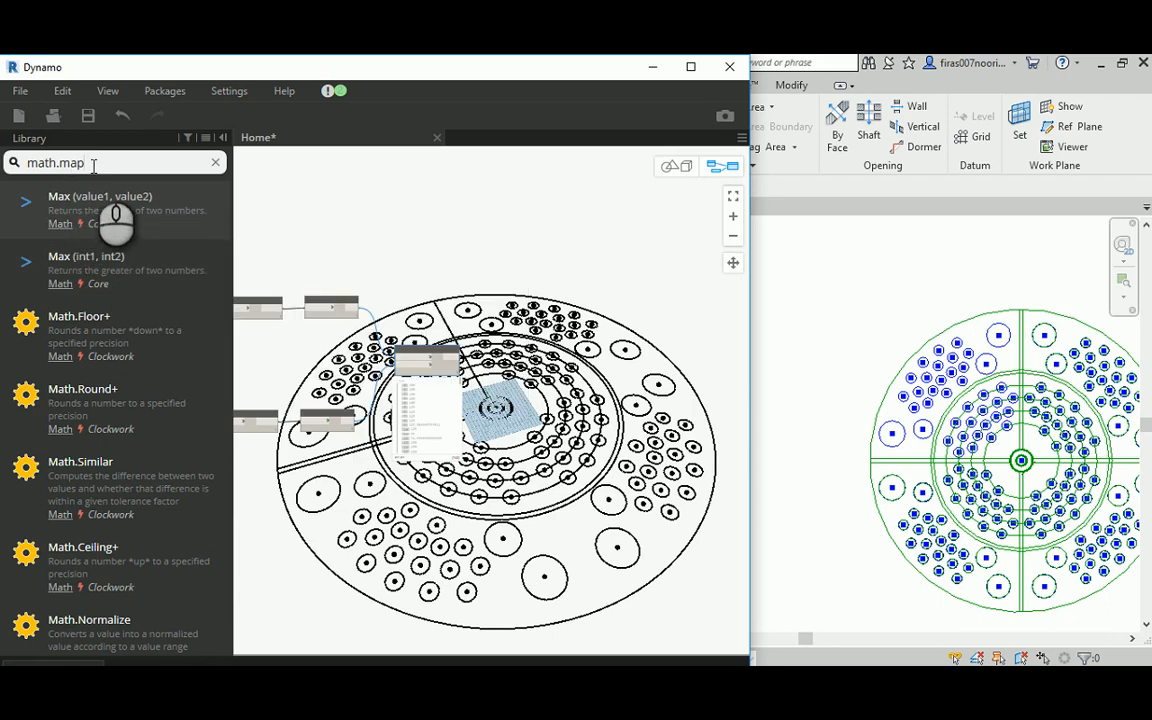
pyautogui.write('remap')
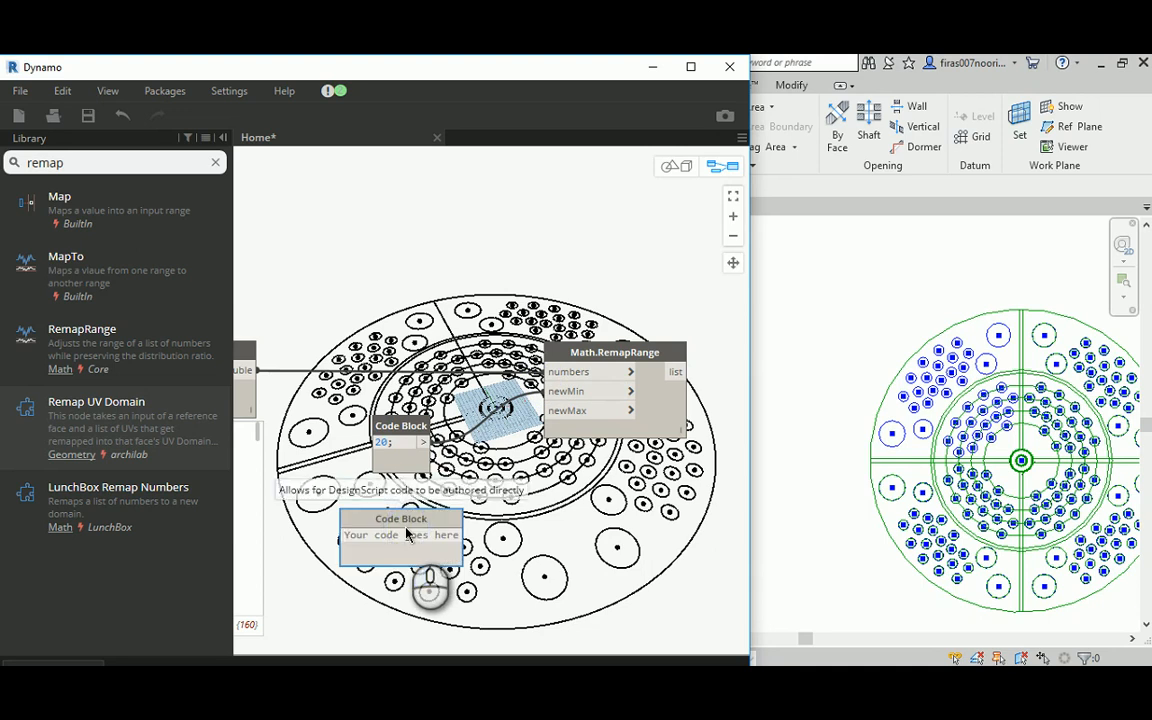
pyautogui.write('120;')
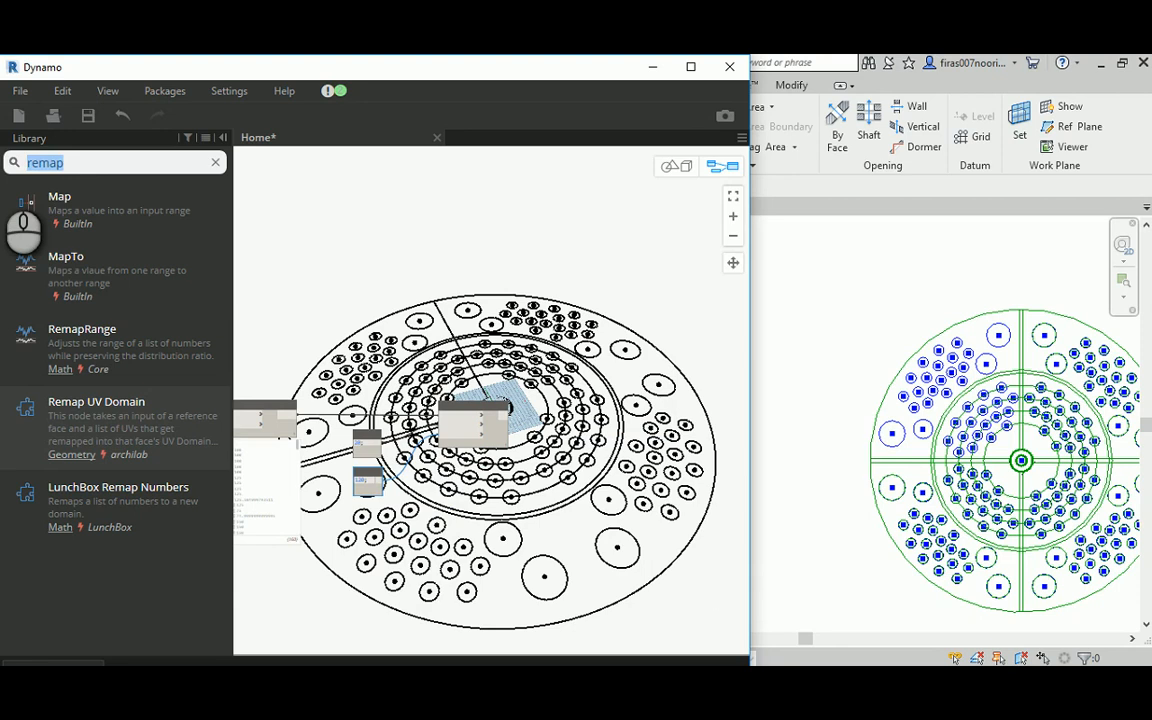
pyautogui.write('extrude')
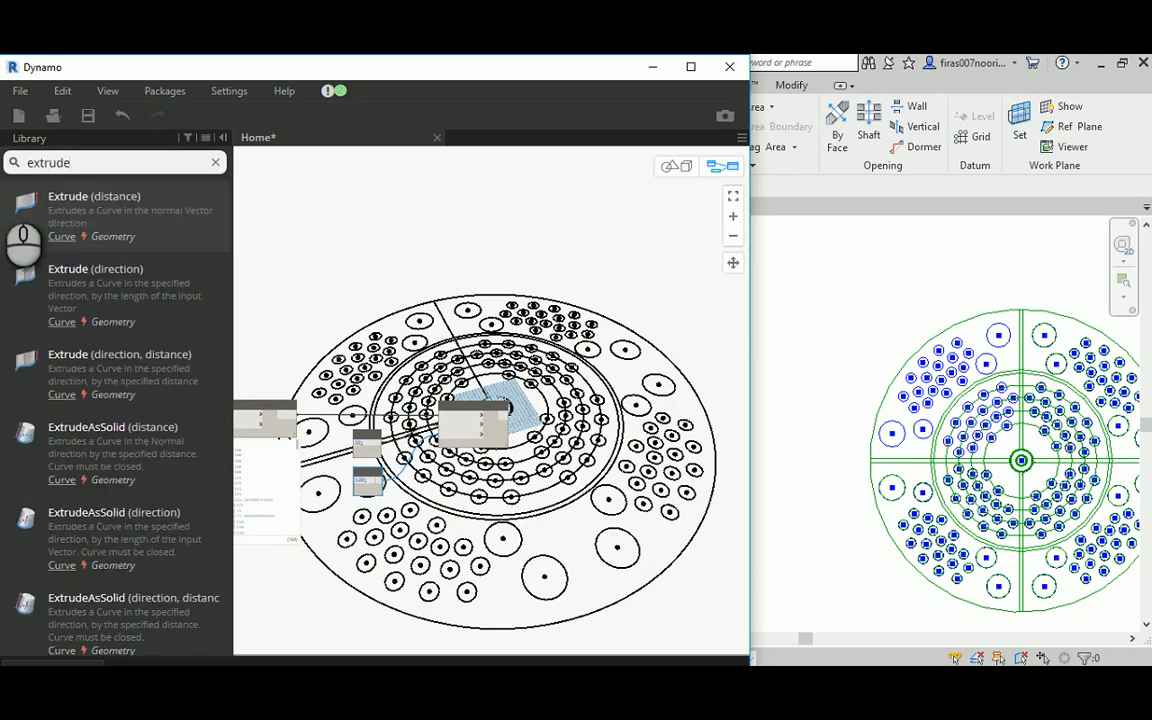
pyautogui.moveTo(120, 376)
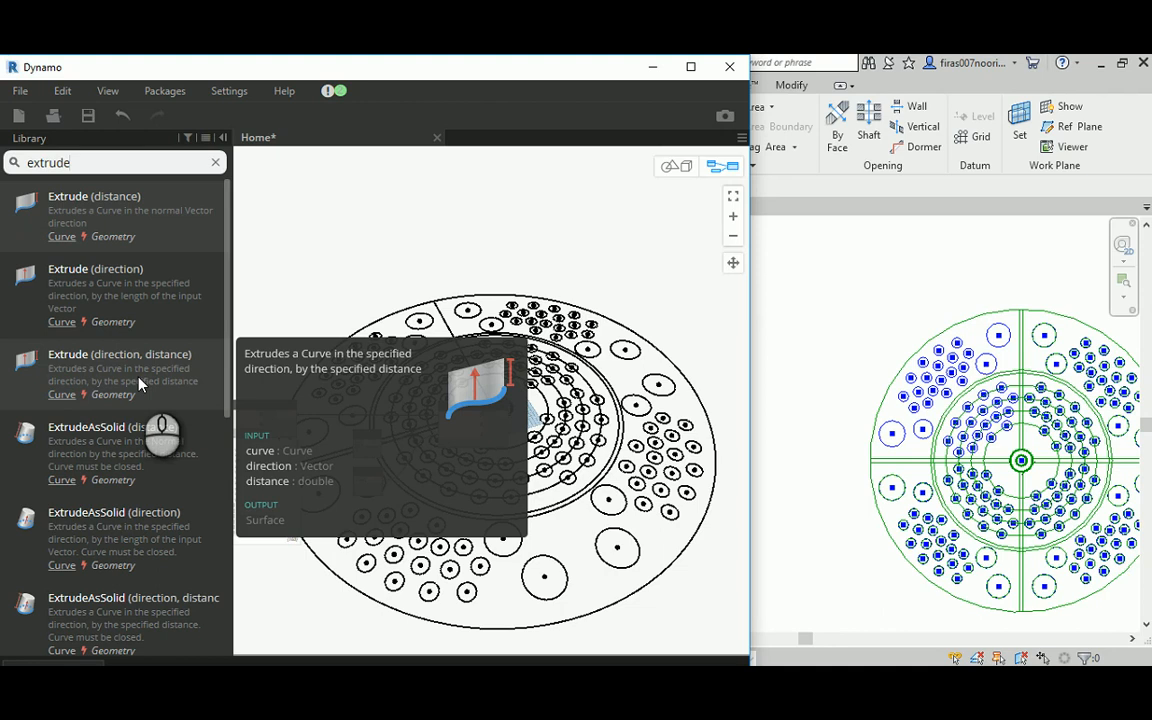
pyautogui.moveTo(112, 428)
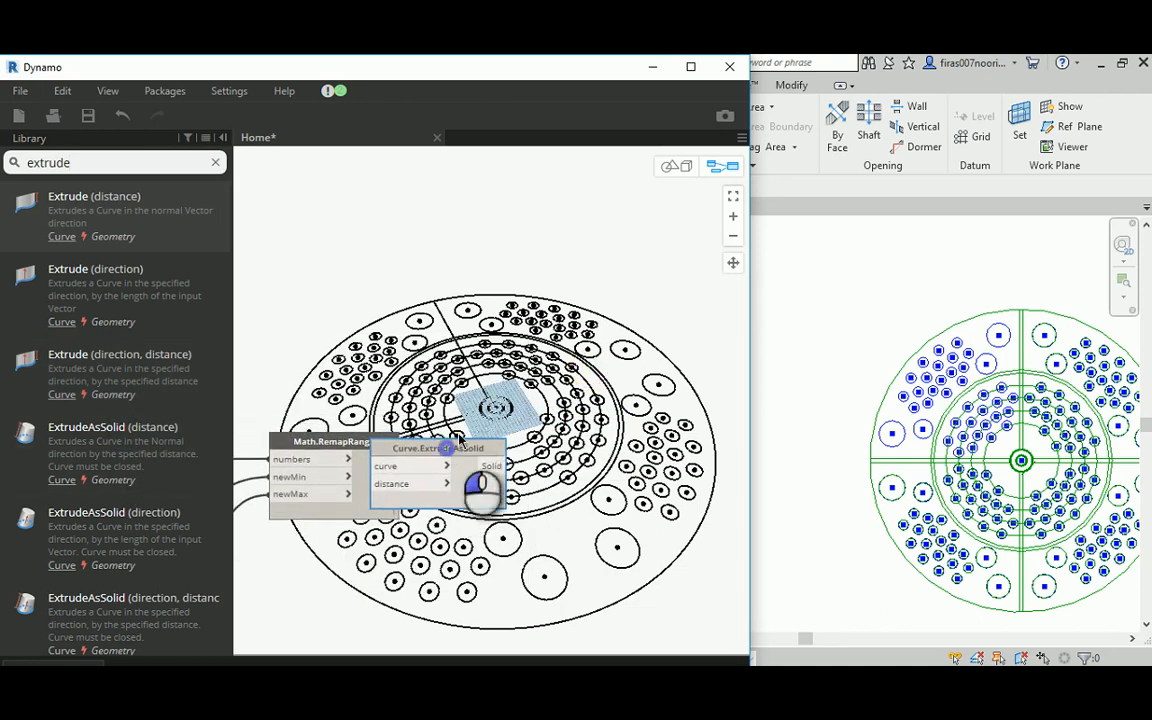
# Step: Feed the RemapRange output into the Curve.Extrude distance to raise varying-height cylinders
pyautogui.moveTo(438, 448); pyautogui.dragTo(580, 304)
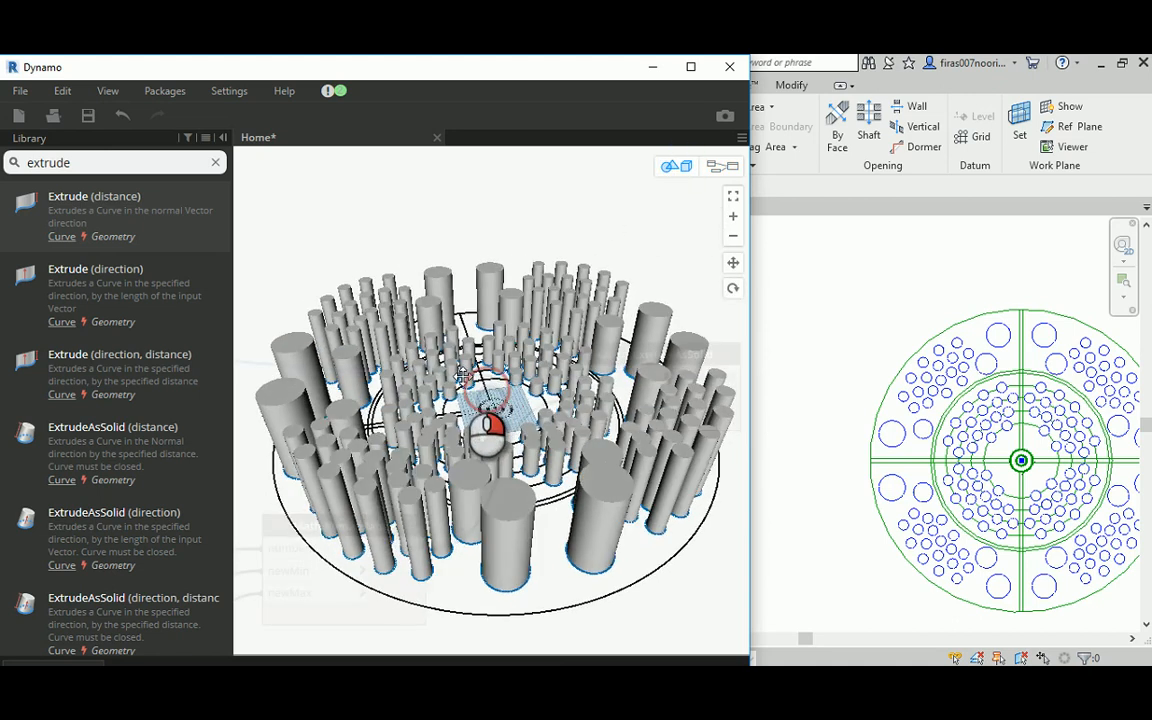
pyautogui.moveTo(490, 420); pyautogui.dragTo(460, 400)
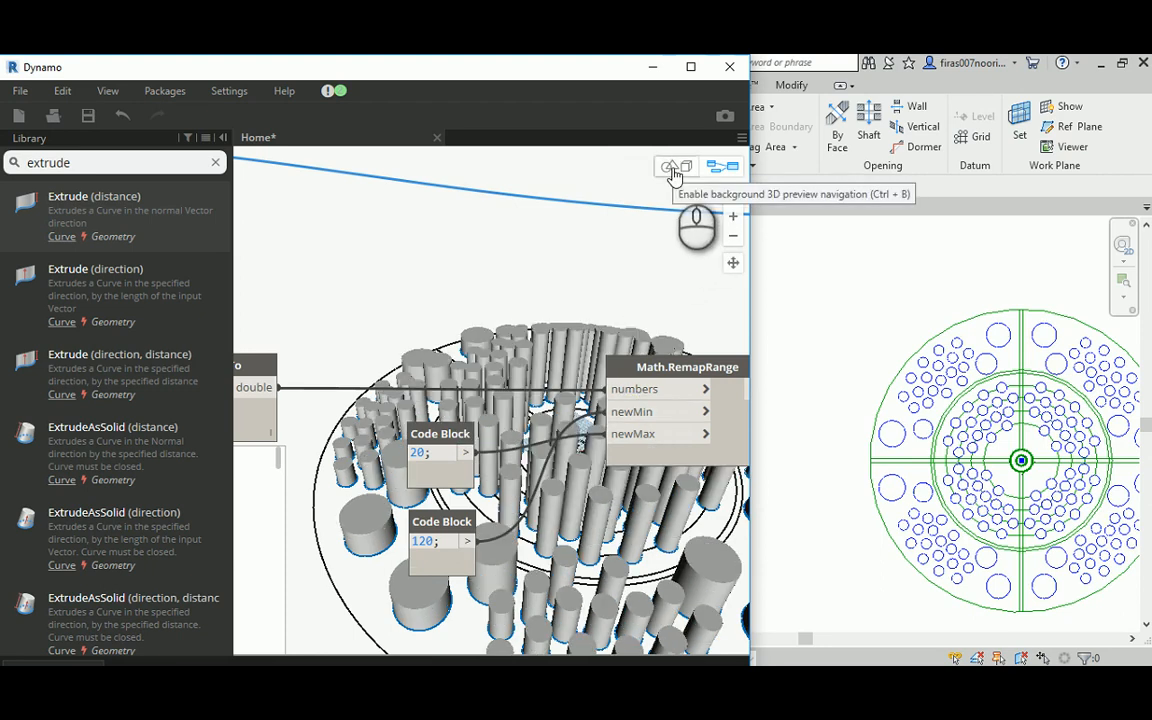
pyautogui.click(668, 168)
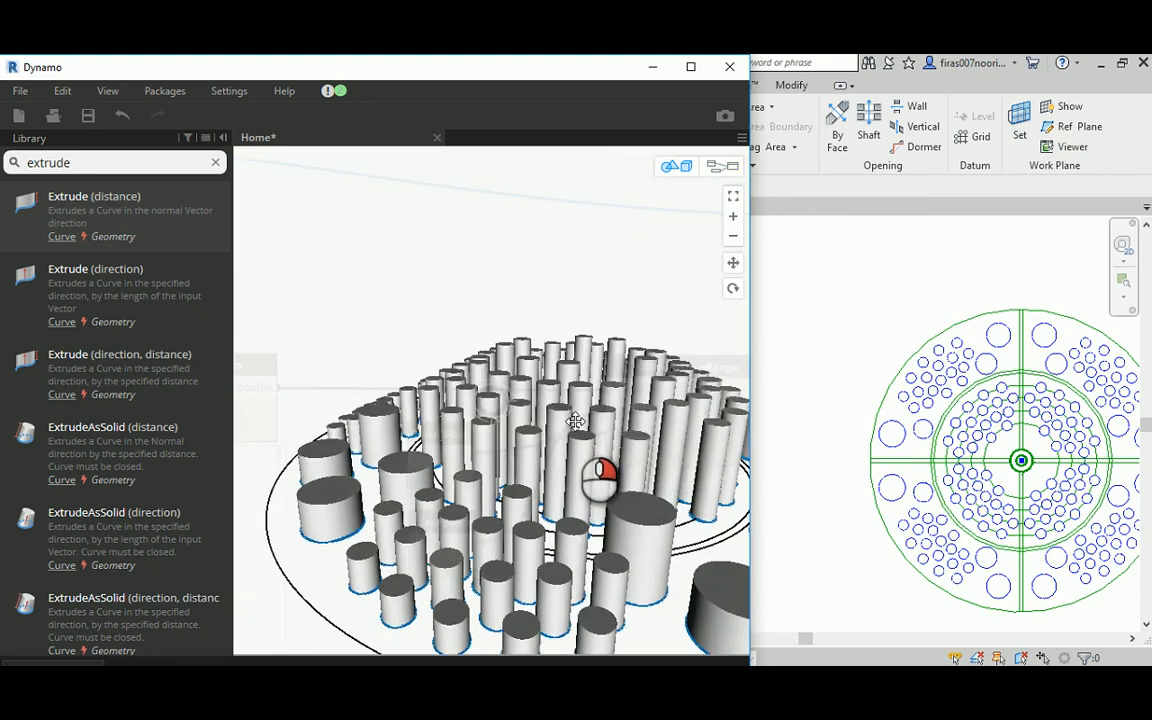
pyautogui.moveTo(576, 420); pyautogui.dragTo(460, 490)
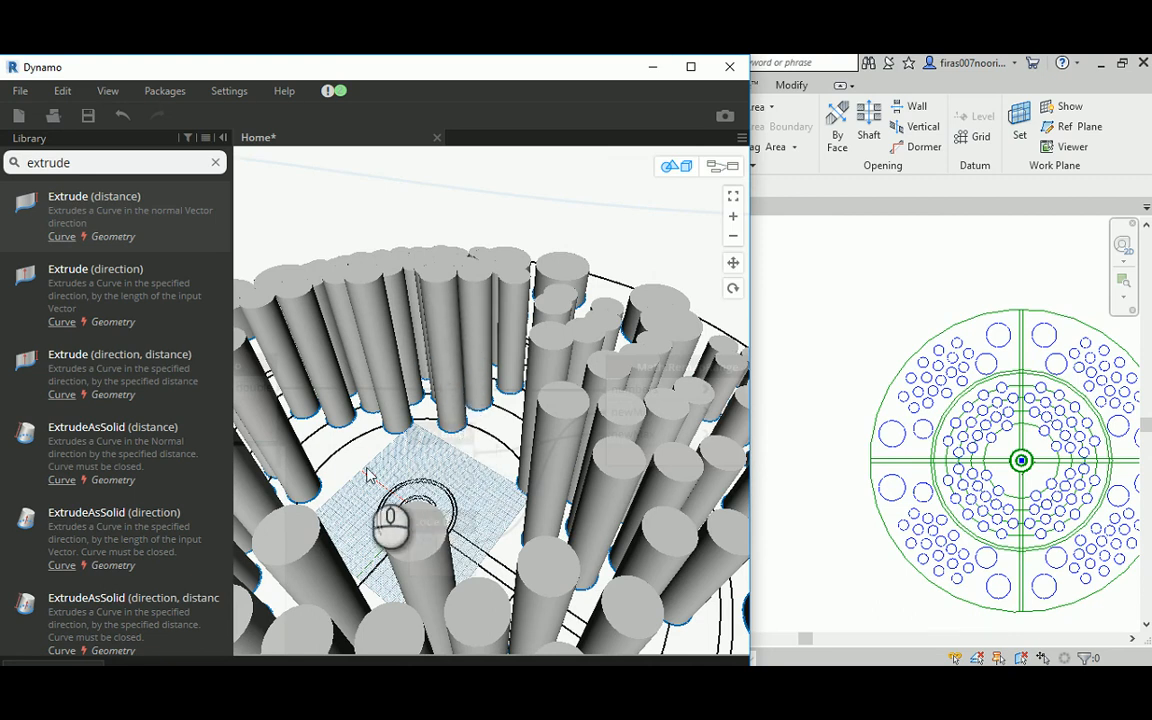
pyautogui.moveTo(390, 520); pyautogui.dragTo(576, 460)
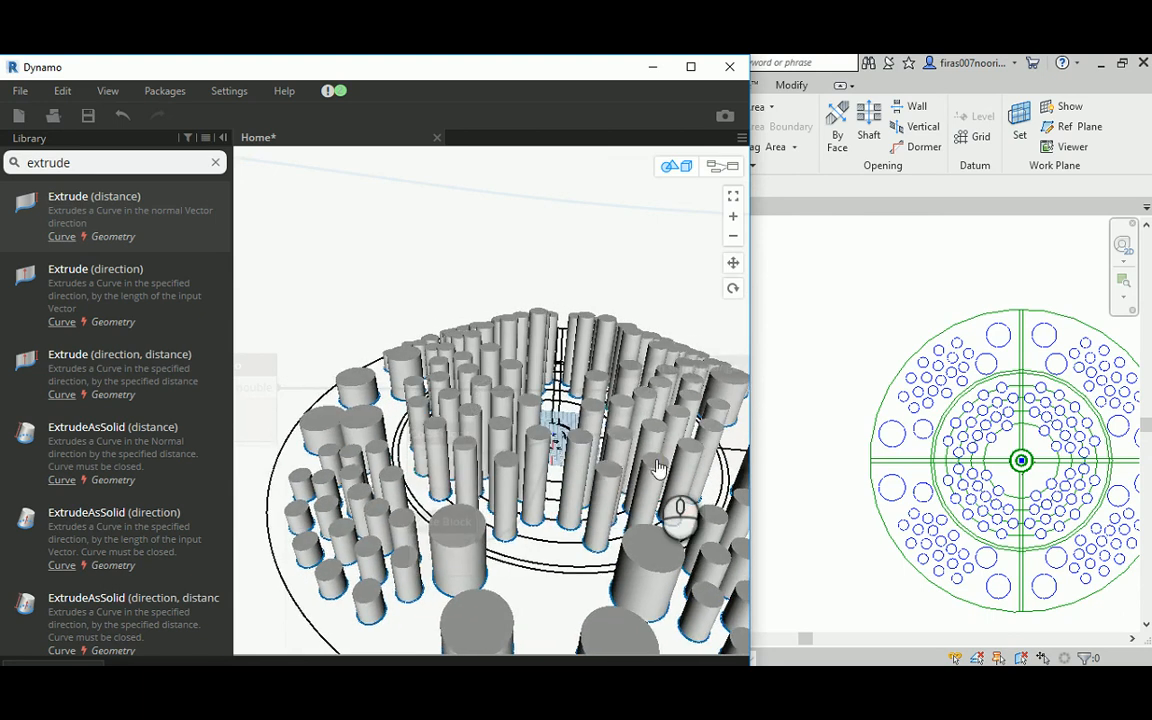
pyautogui.moveTo(658, 468); pyautogui.dragTo(590, 430)
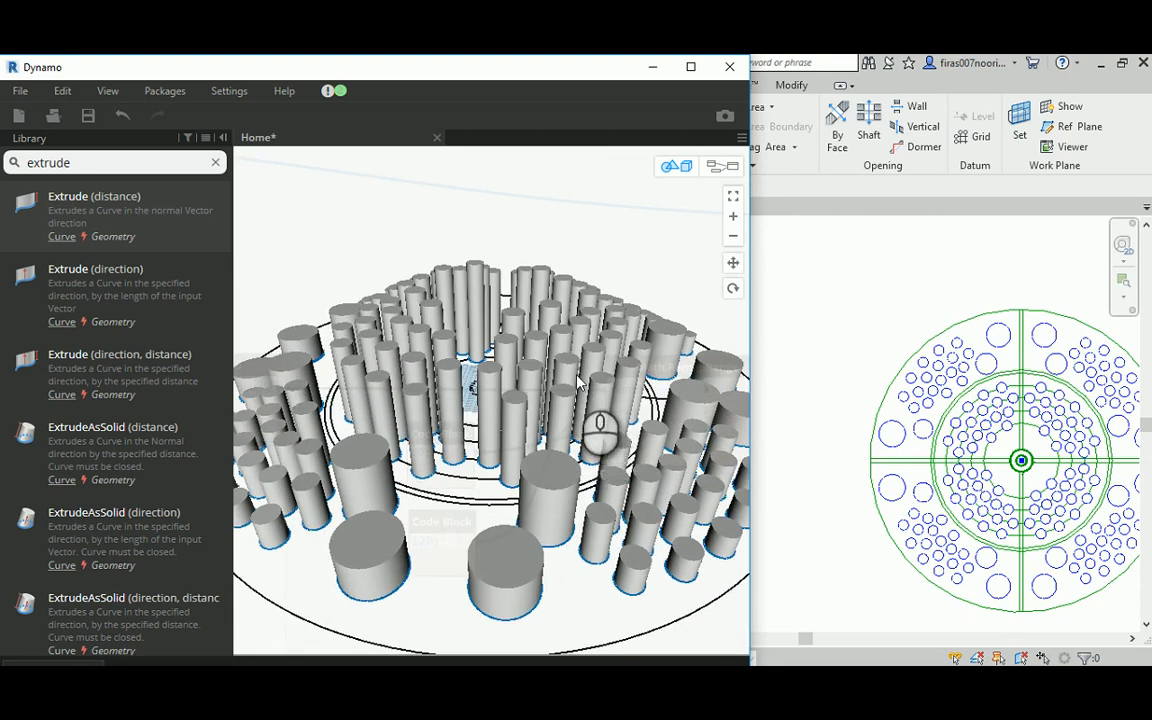